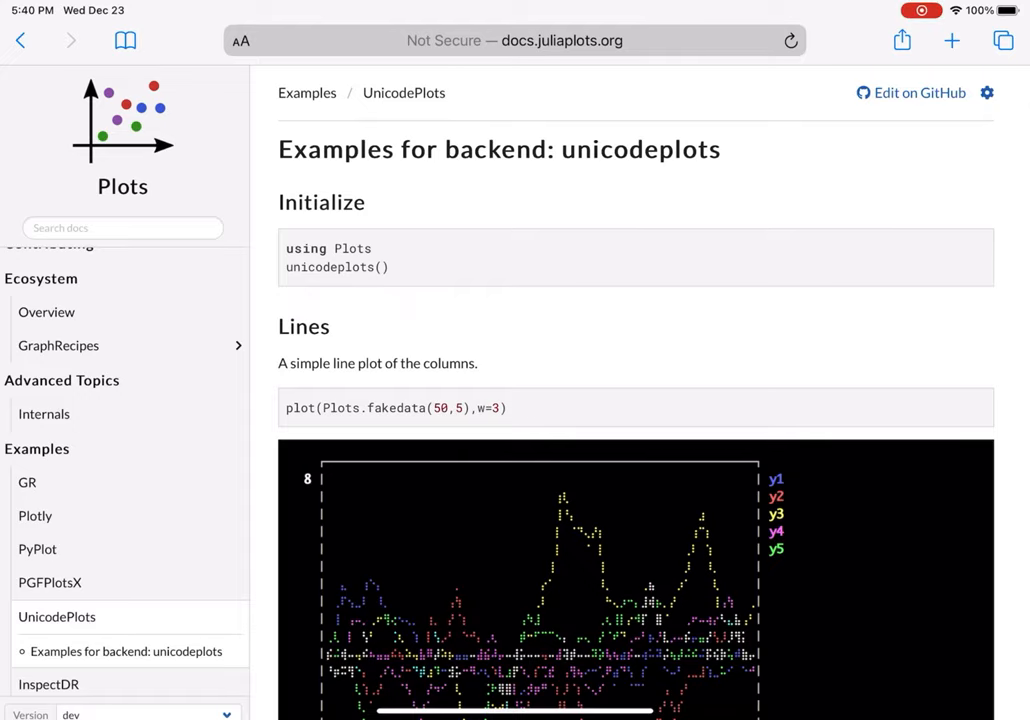
Scroll through the terminal output of the Google Cloud SDK download.
{"action": "scroll", "scroll_direction": "down", "scroll_amount": 3}
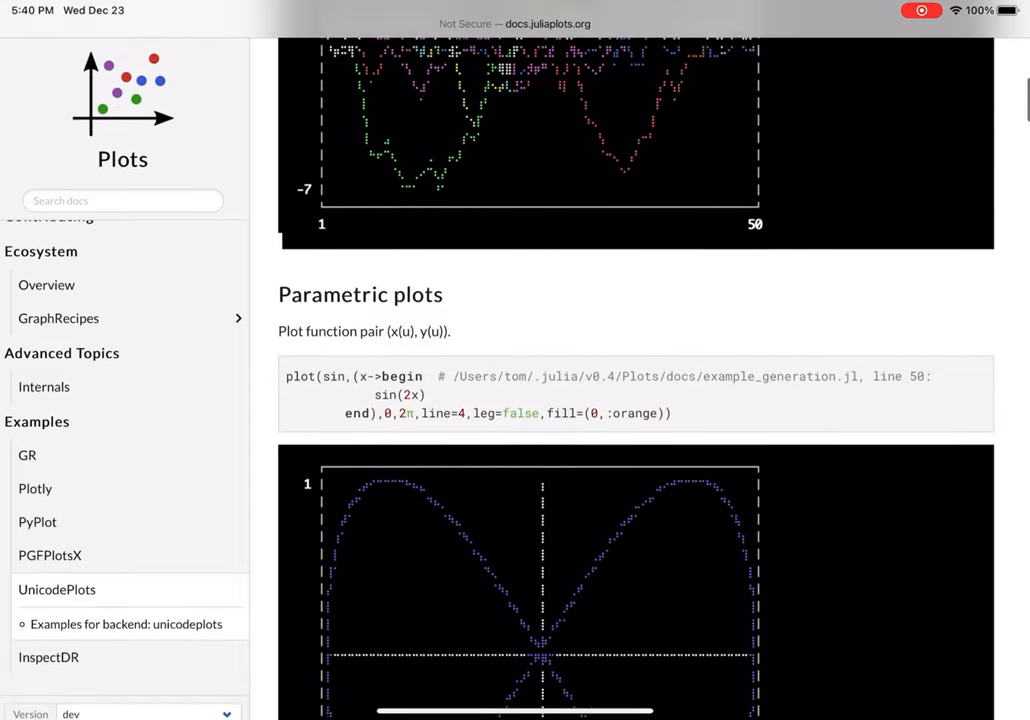
{"action": "scroll", "scroll_direction": "down", "scroll_amount": 3}
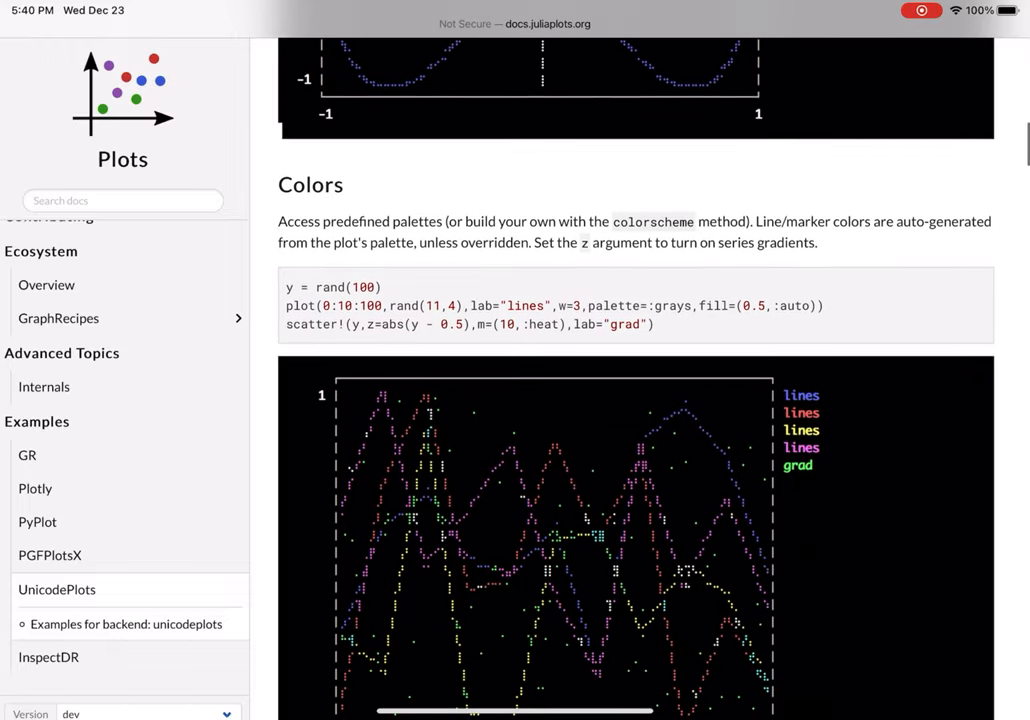
{"action": "scroll", "scroll_direction": "down", "scroll_amount": 3}
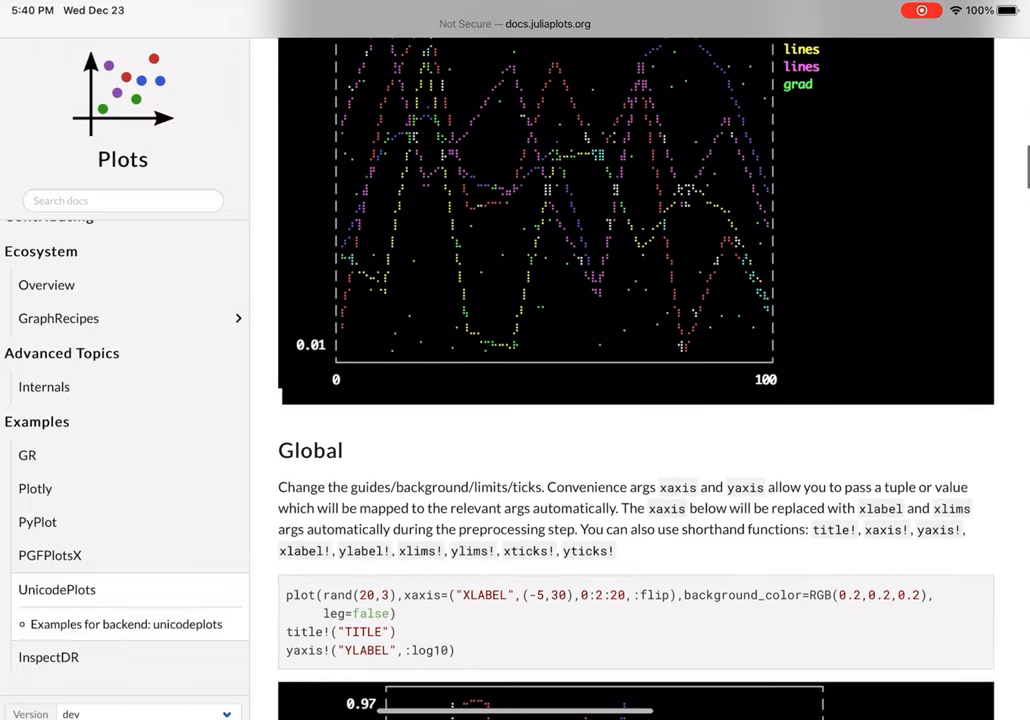
{"action": "scroll", "scroll_direction": "down", "scroll_amount": 3}
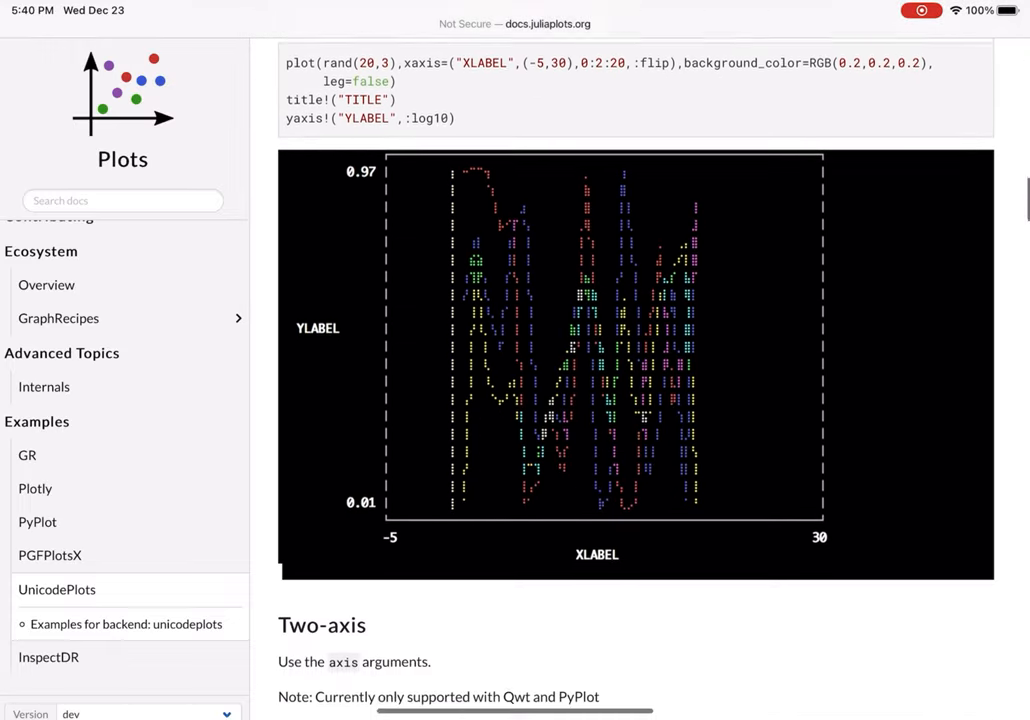
{"action": "scroll", "scroll_direction": "down", "scroll_amount": 3}
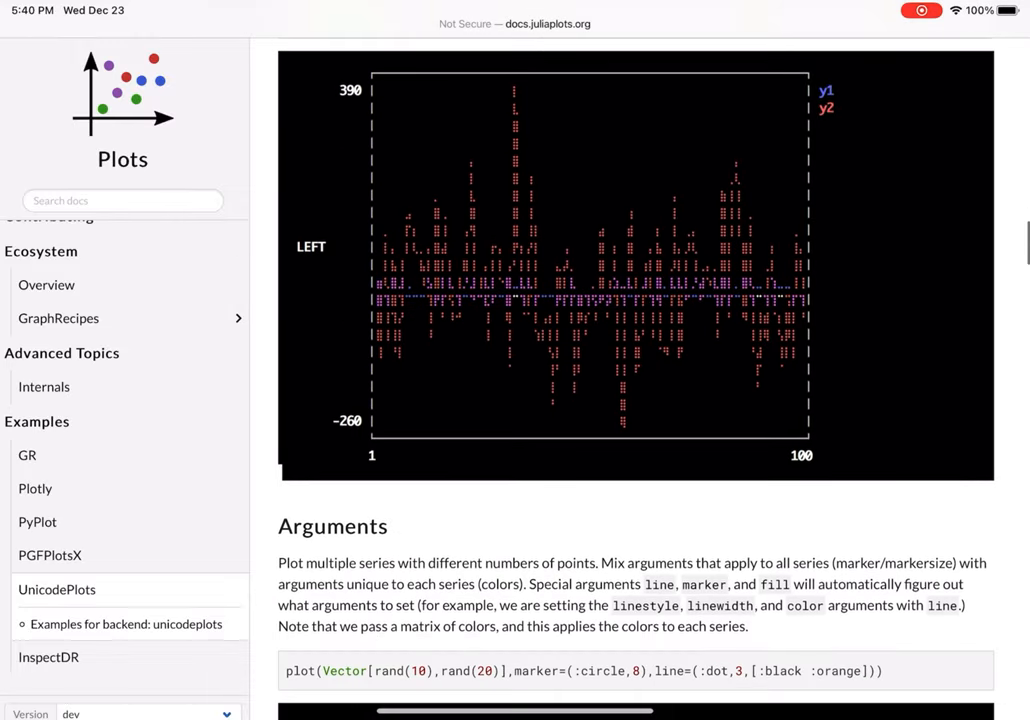
{"action": "scroll", "scroll_direction": "down", "scroll_amount": 3}
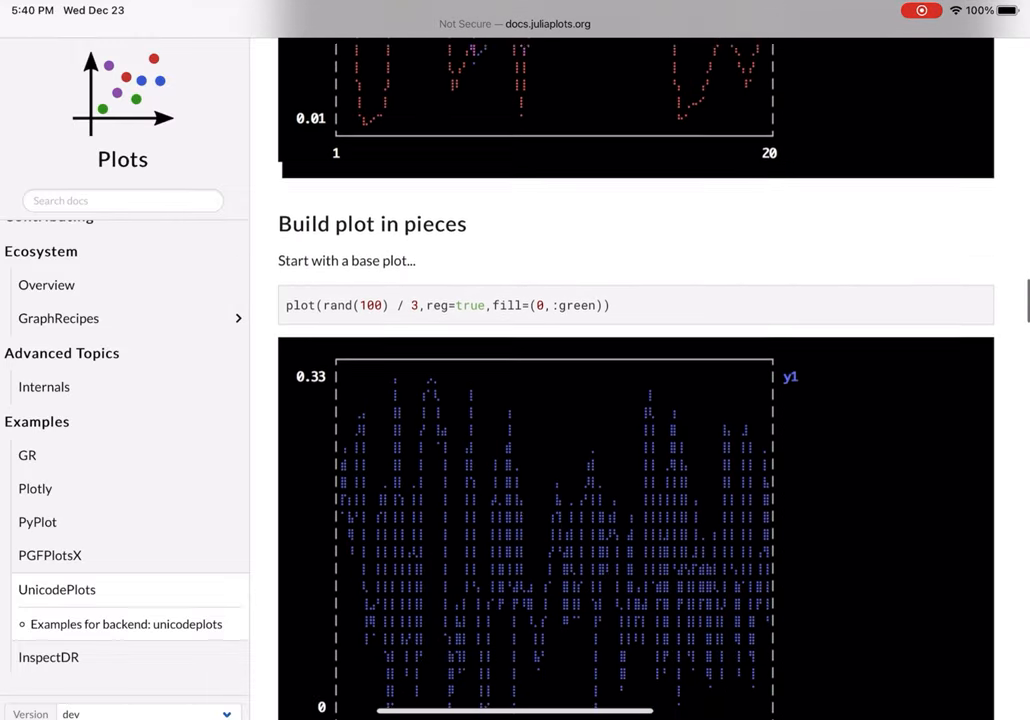
{"action": "scroll", "scroll_direction": "down", "scroll_amount": 3}
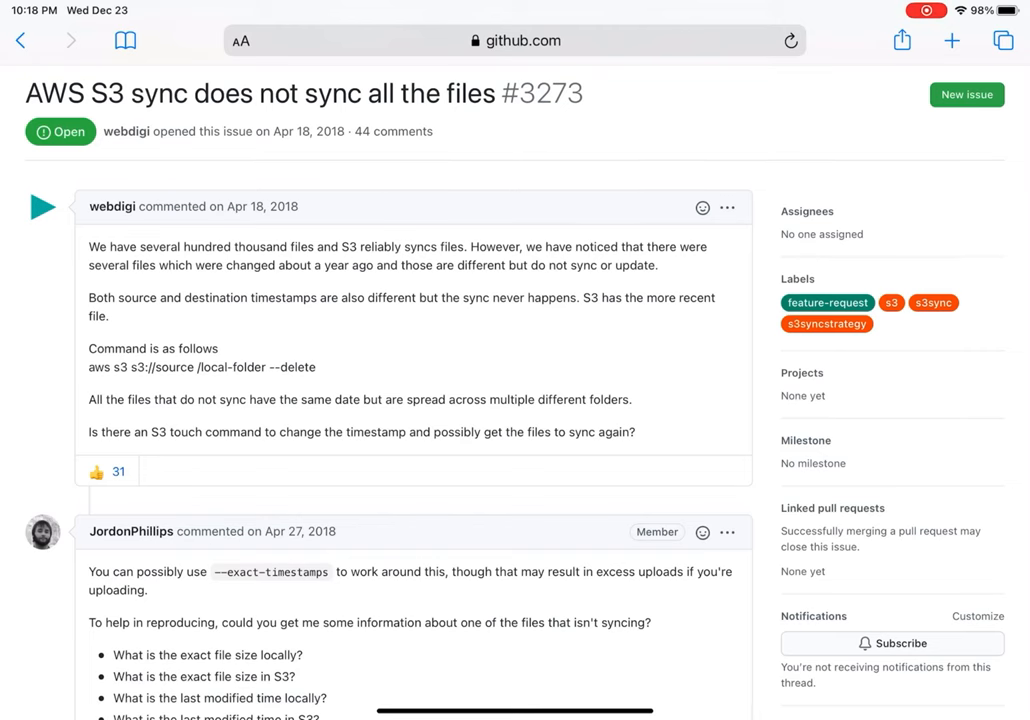
{"action": "scroll", "scroll_direction": "down", "scroll_amount": 3}
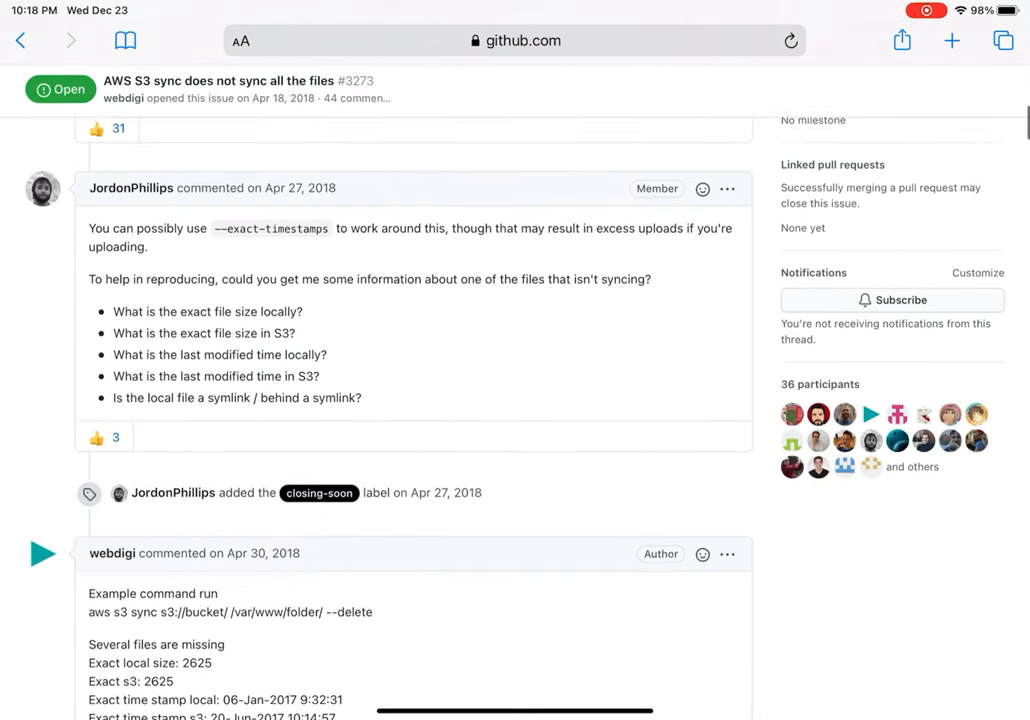
{"action": "scroll", "scroll_direction": "down", "scroll_amount": 3}
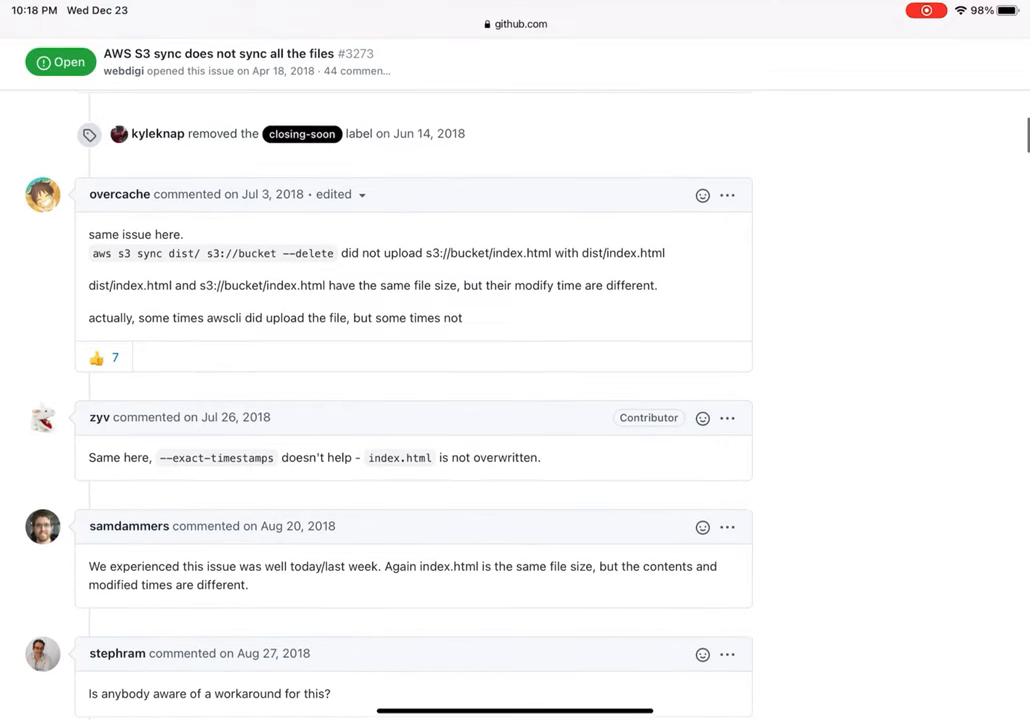
{"action": "scroll", "scroll_direction": "down", "scroll_amount": 3}
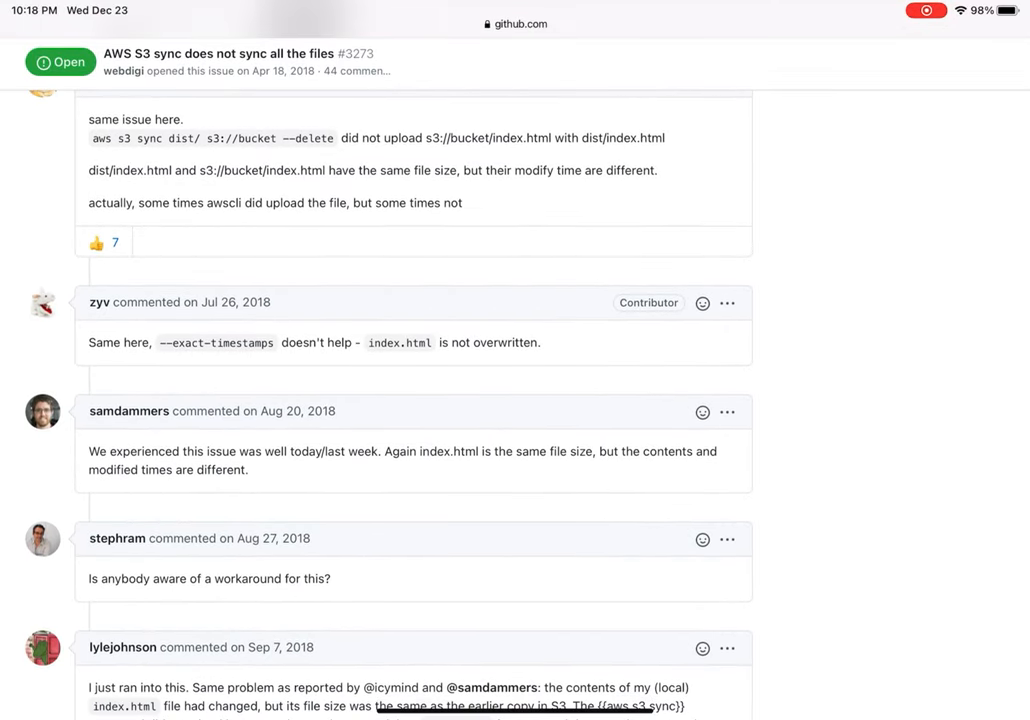
{"action": "scroll", "scroll_direction": "down", "scroll_amount": 3}
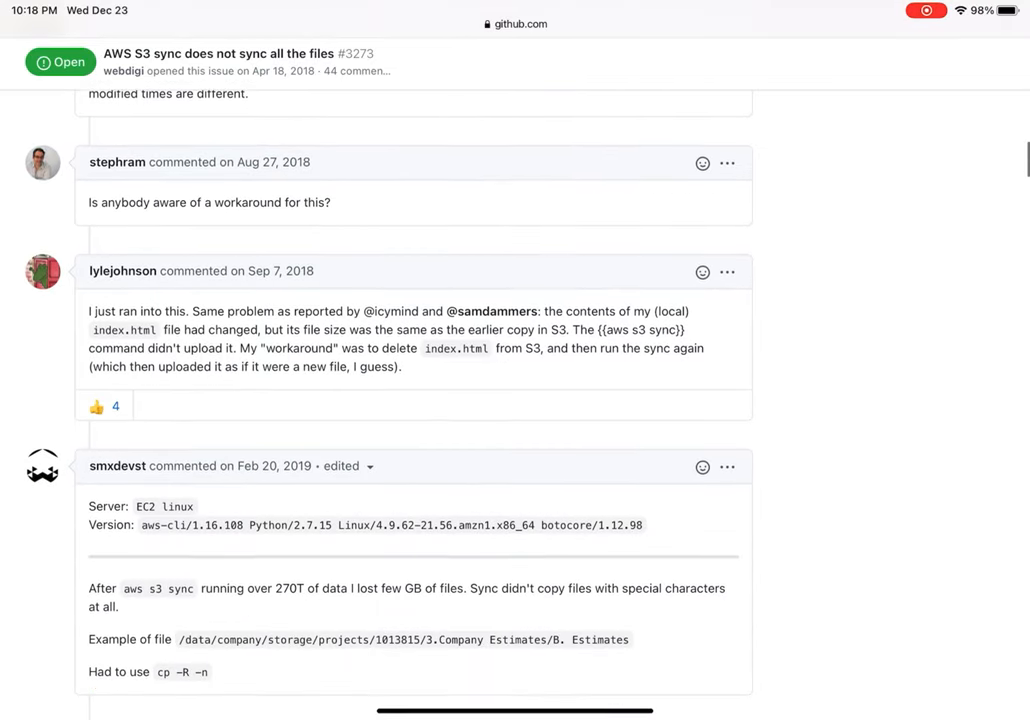
{"action": "scroll", "scroll_direction": "down", "scroll_amount": 3}
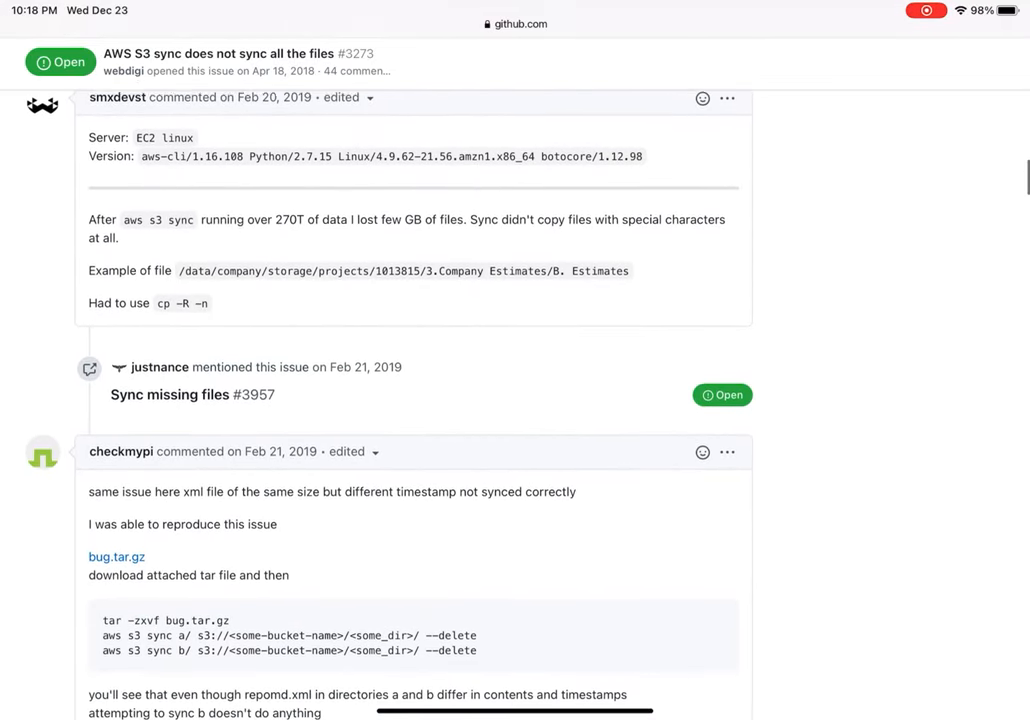
{"action": "scroll", "scroll_direction": "down", "scroll_amount": 3}
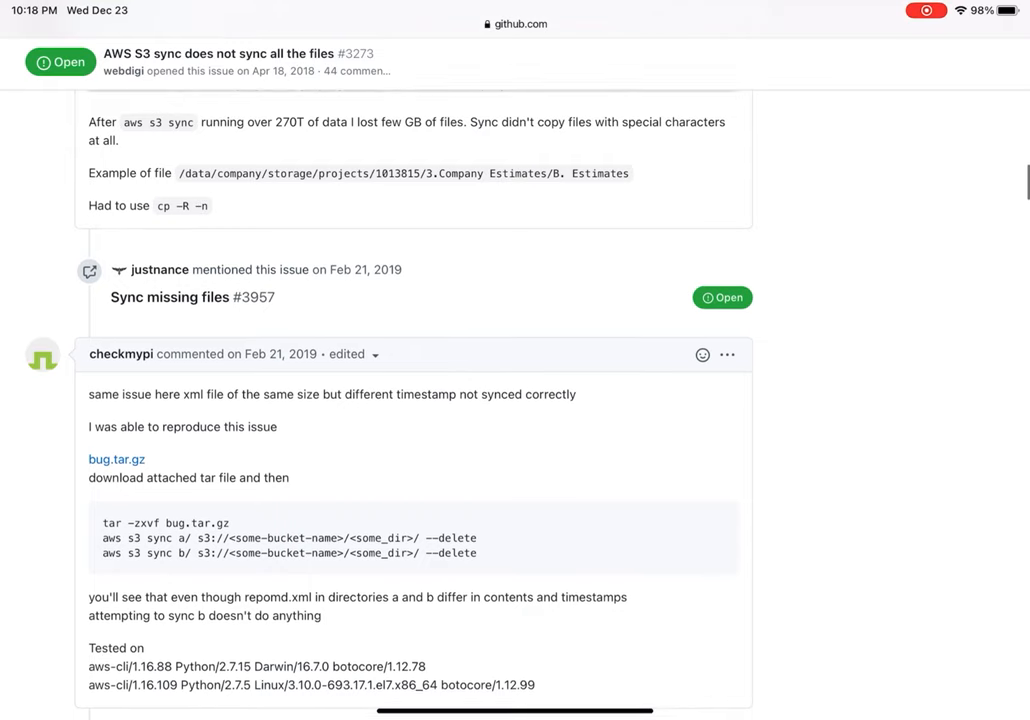
{"action": "scroll", "scroll_direction": "down", "scroll_amount": 3}
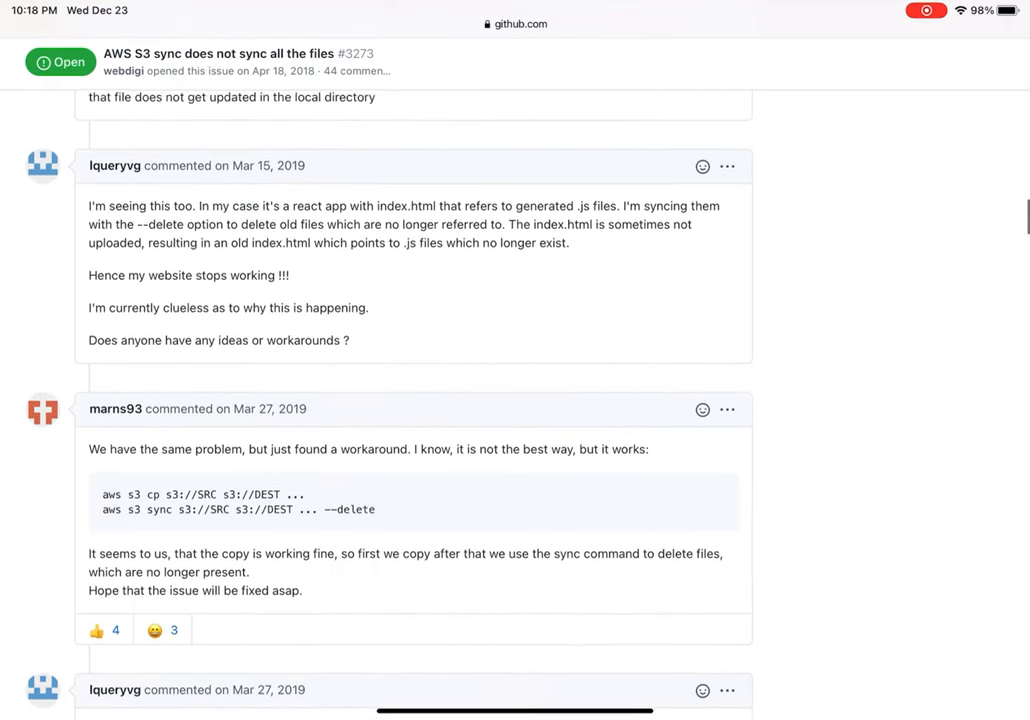
{"action": "scroll", "scroll_direction": "up", "scroll_amount": 3}
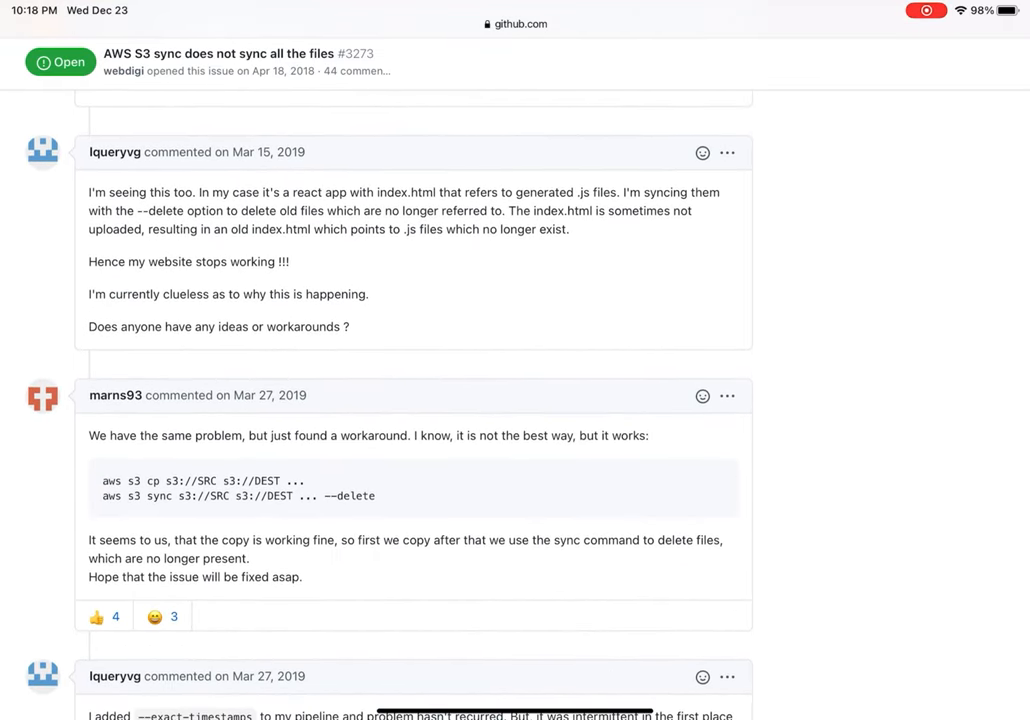
{"action": "scroll", "scroll_direction": "down", "scroll_amount": 3}
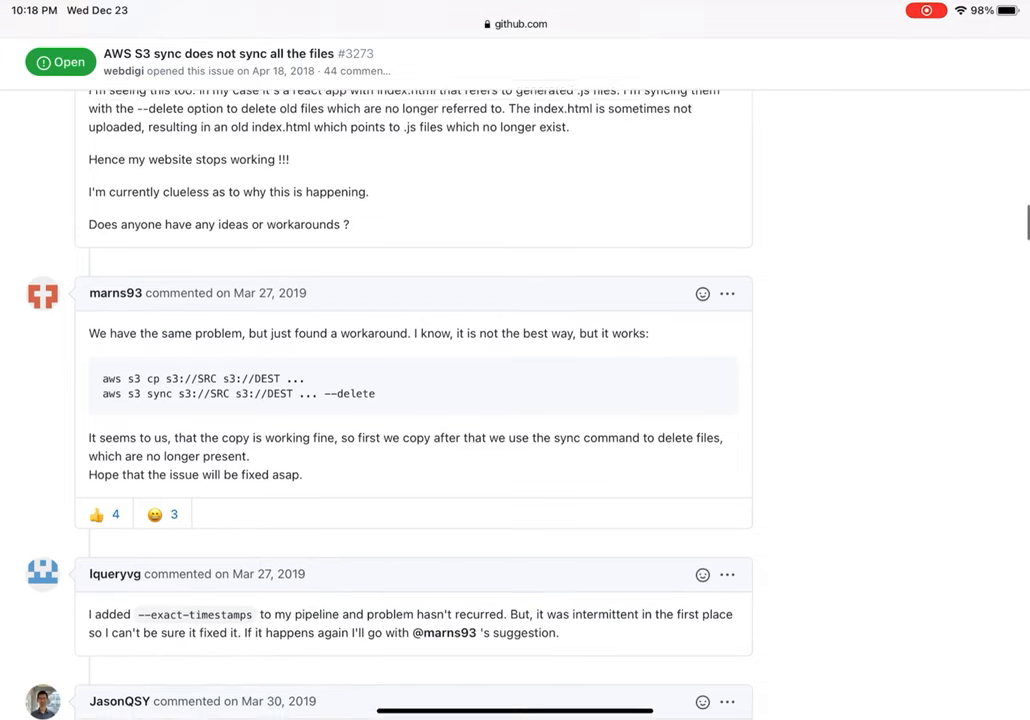
{"action": "scroll", "scroll_direction": "down", "scroll_amount": 3}
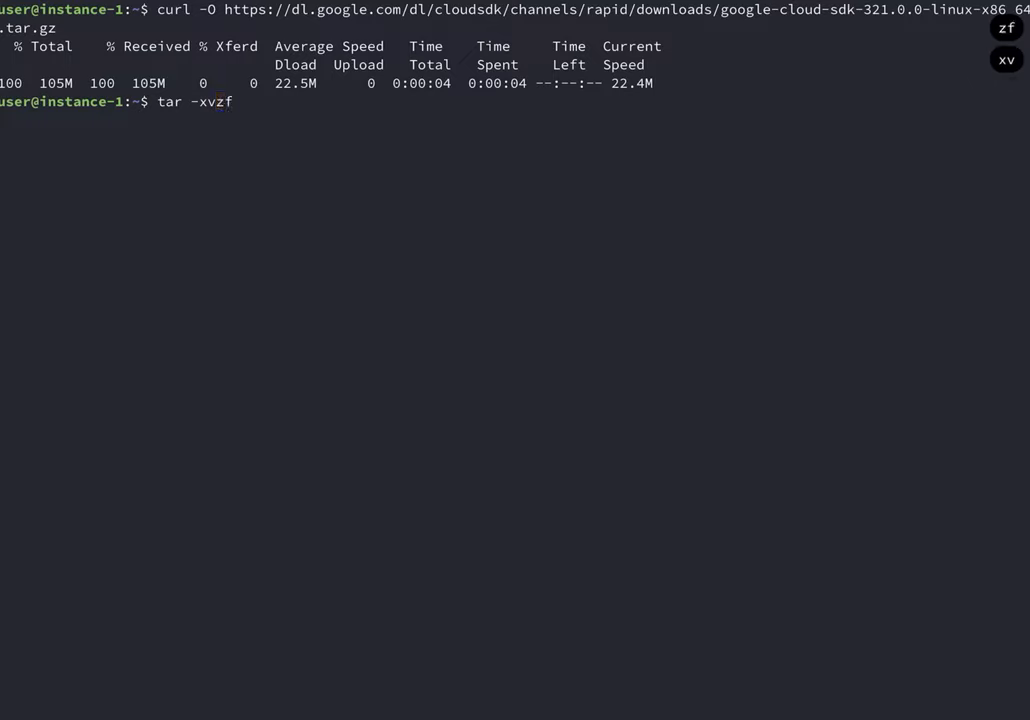
Extract the Cloud SDK archive, run the installer and answer Y to update the profile and PATH.
{"action": "key", "text": "Return"}
{"action": "type", "text": "./google-cloud-sdk/install.sh"}
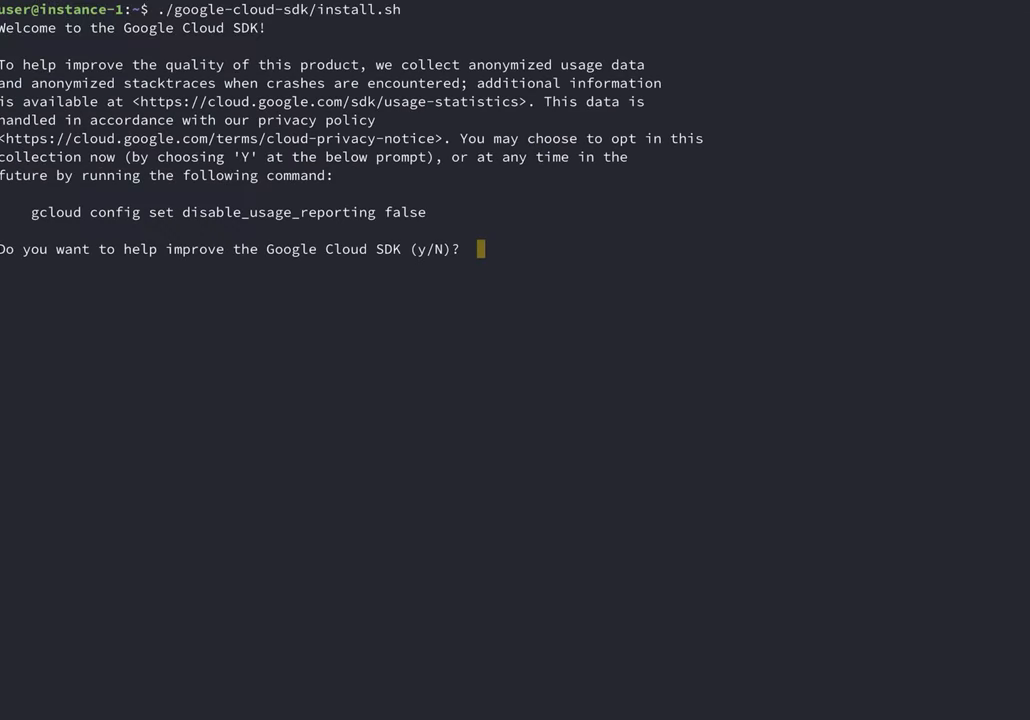
{"action": "type", "text": "Y/n)?  Y"}
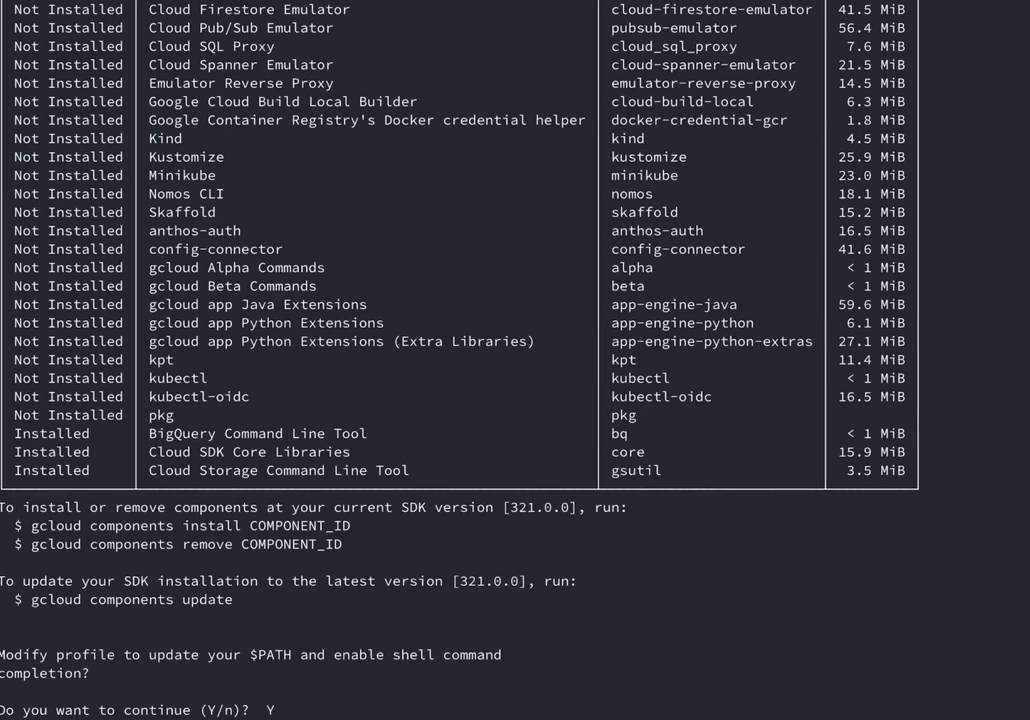
{"action": "key", "text": "ctrl+l"}
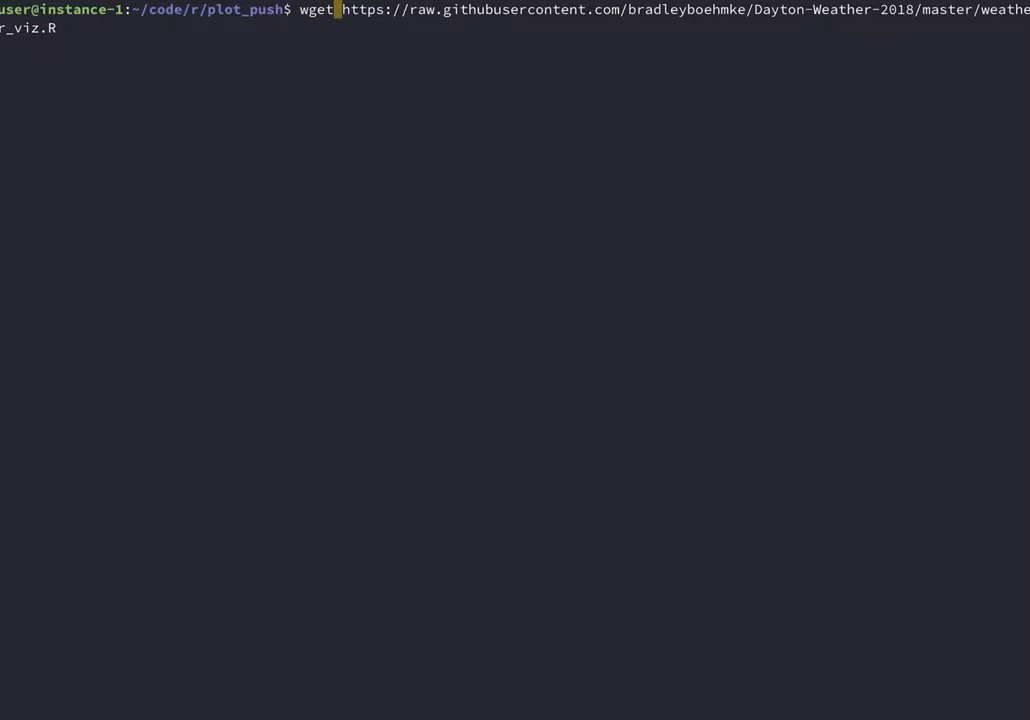
Download weather_viz.R and add a ggsave call saving the chart to "plot.jpg" in nvim.
{"action": "key", "text": "Return"}
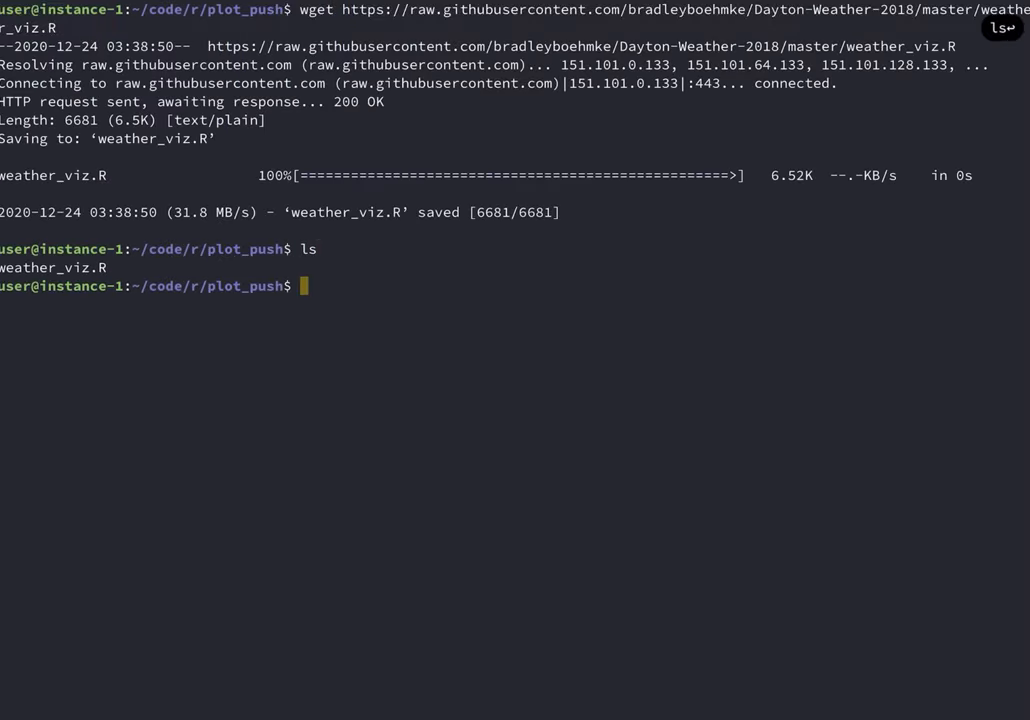
{"action": "type", "text": "nvim"}
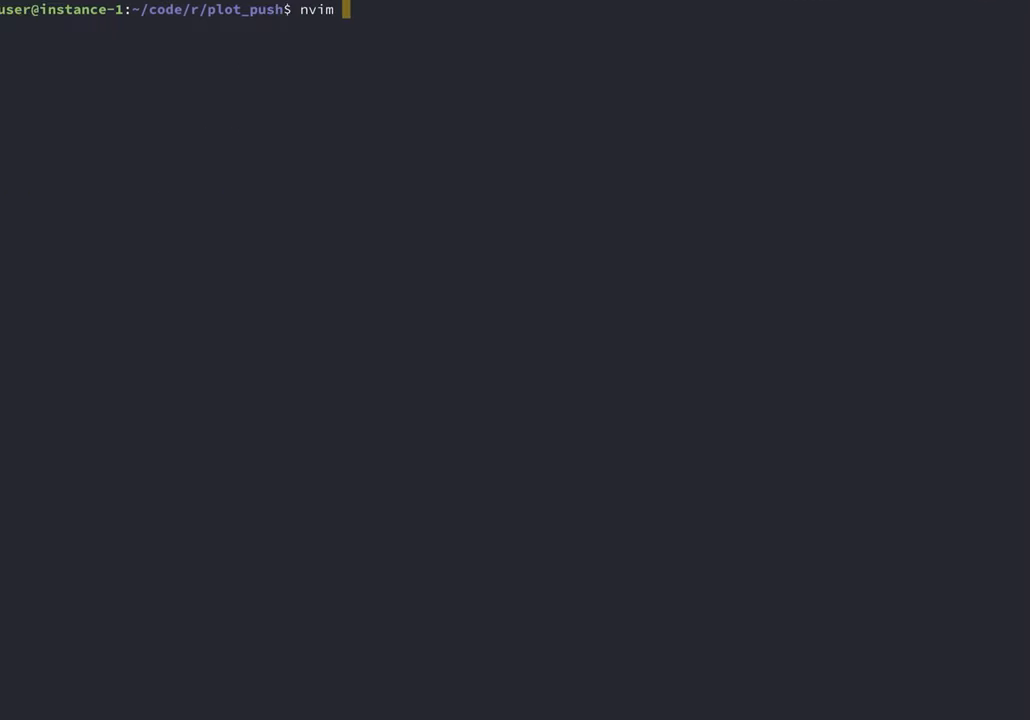
{"action": "key", "text": "Return"}
{"action": "type", "text": "ggsave(filename = "}
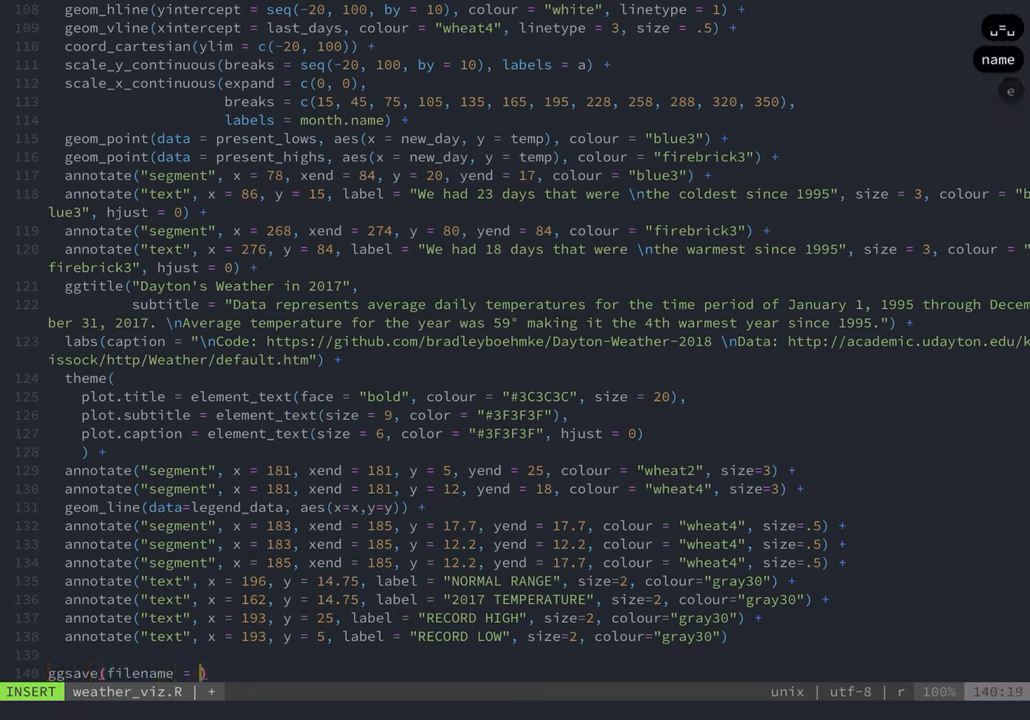
{"action": "type", "text": "\"plot.jpg\","}
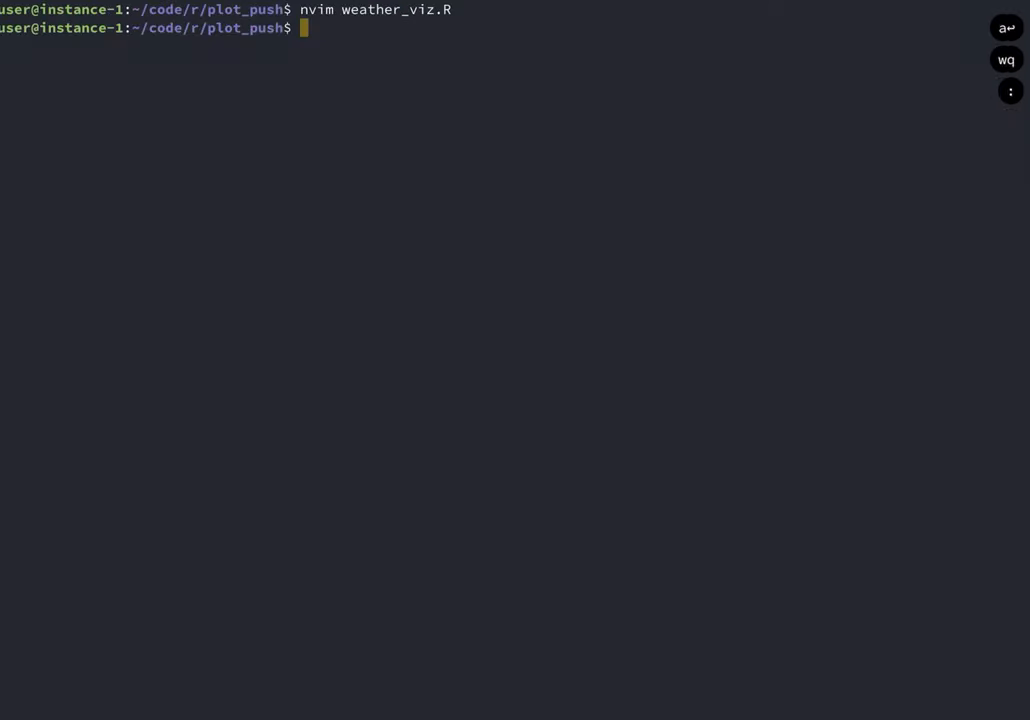
Run the script with Rscript weather_viz.R.
{"action": "type", "text": "Rscript"}
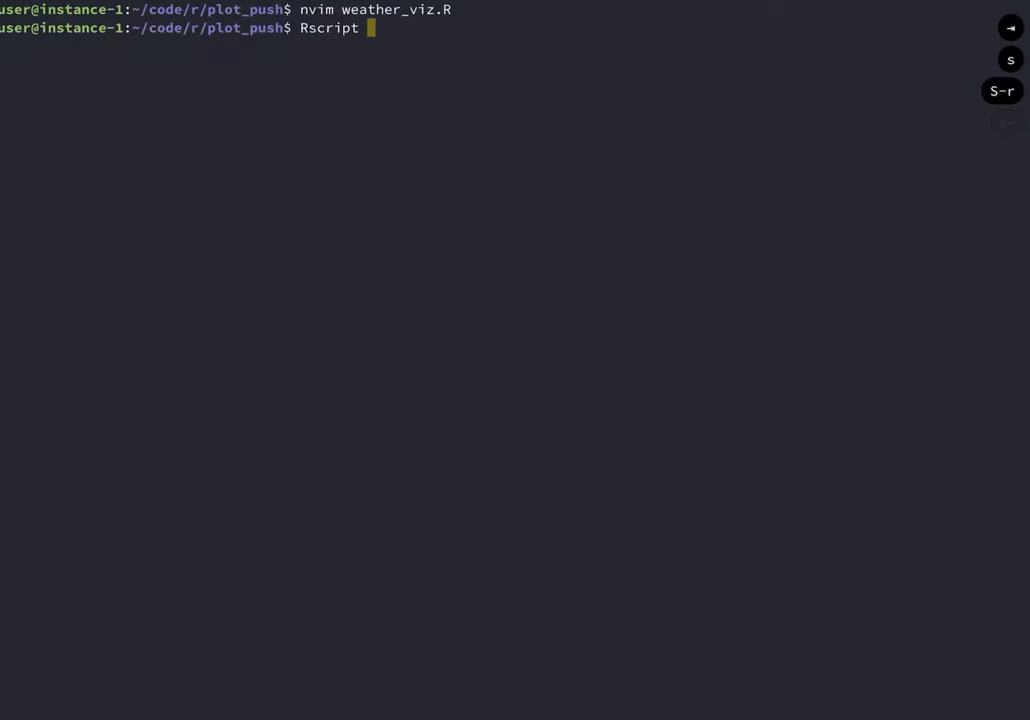
{"action": "type", "text": "weather_viz.R"}
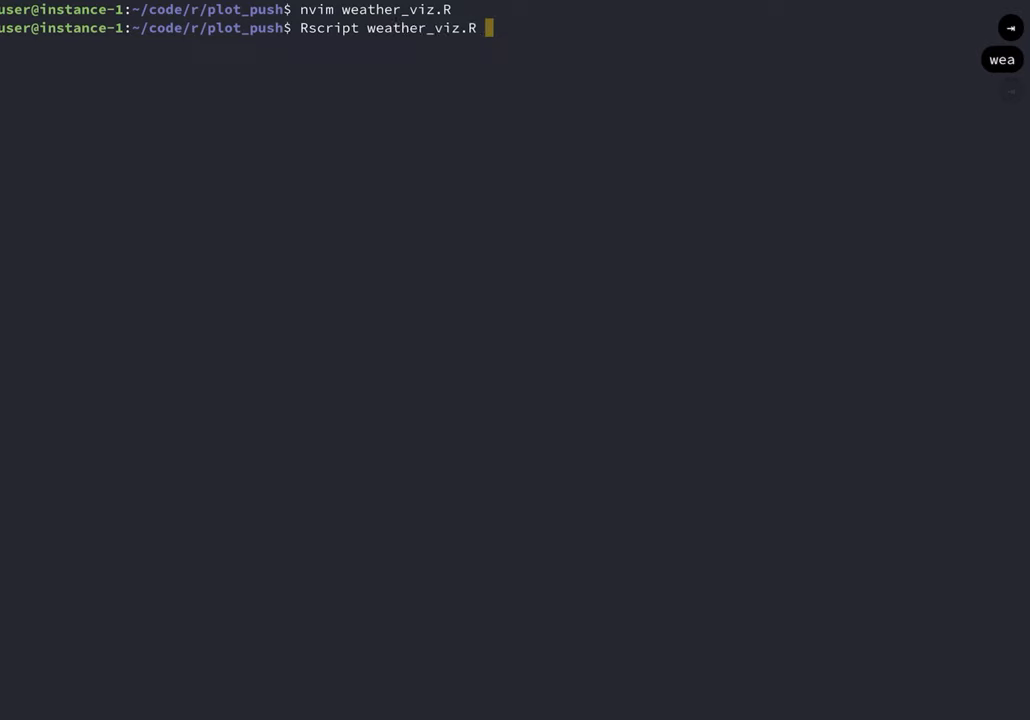
{"action": "key", "text": "Return"}
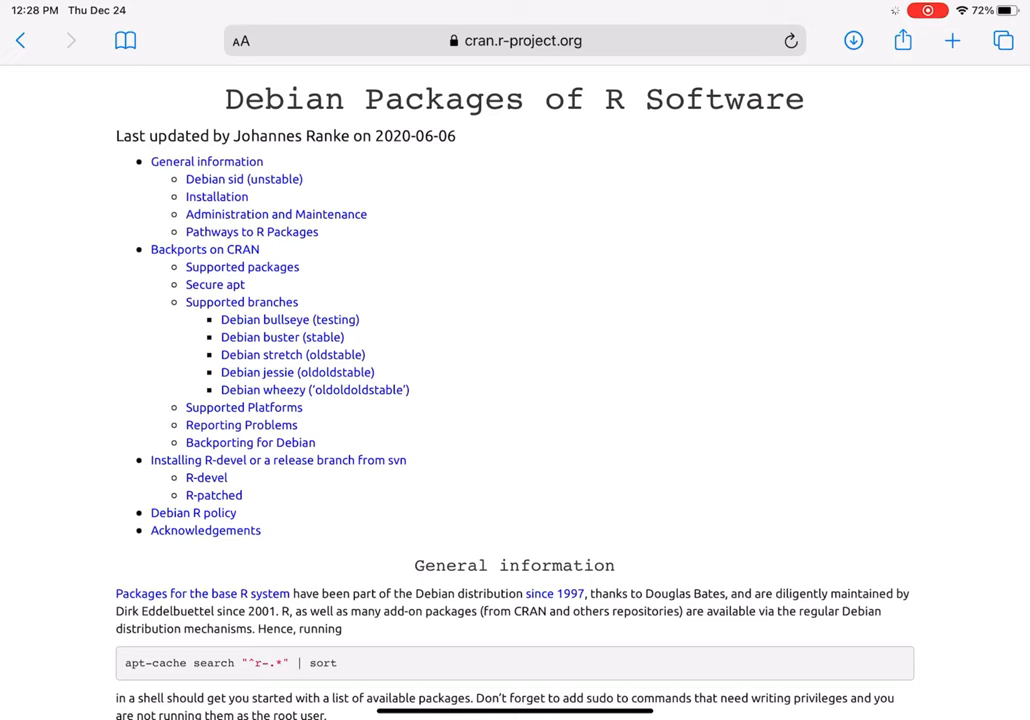
{"action": "scroll", "scroll_direction": "down", "scroll_amount": 3}
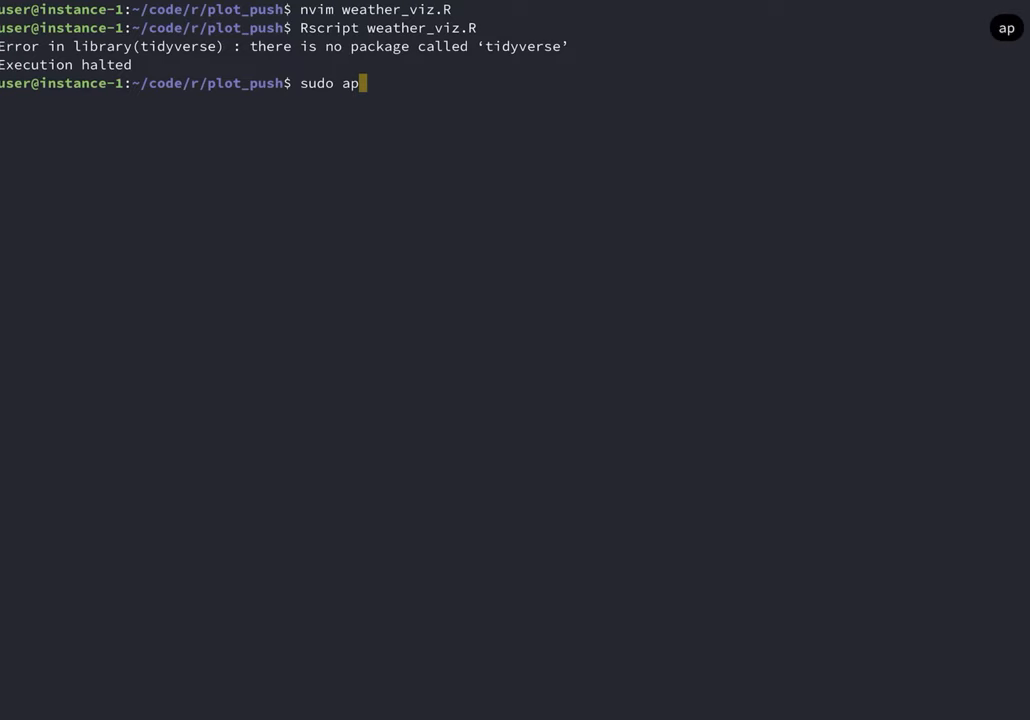
Install r-cran-tidyverse with apt, confirming with Y.
{"action": "type", "text": "t install r-"}
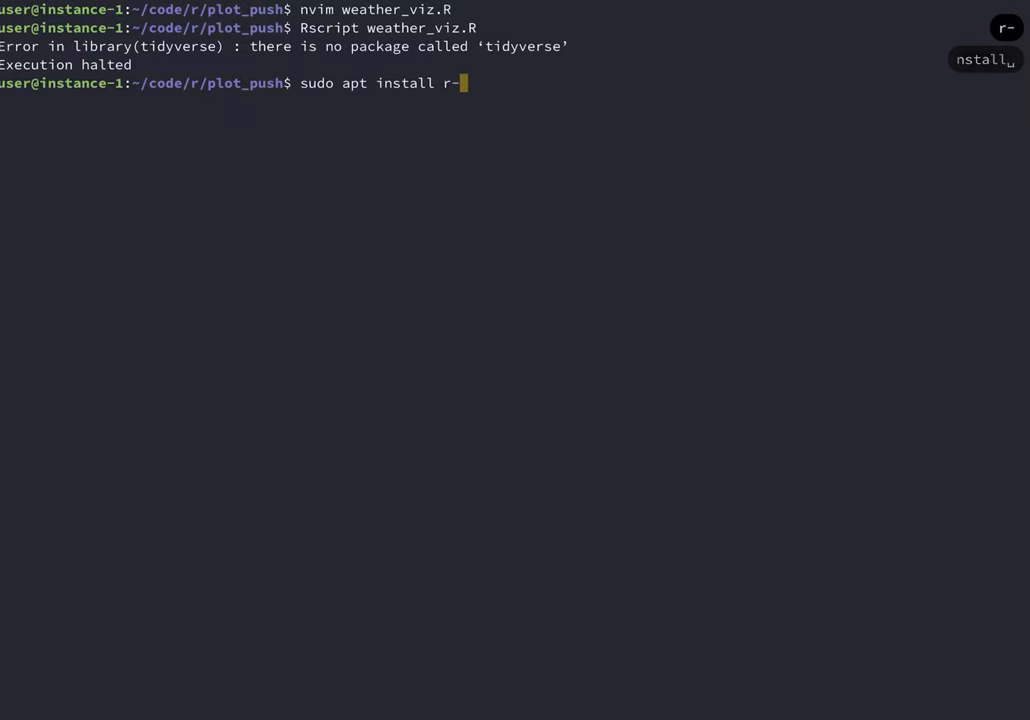
{"action": "key", "text": "Return"}
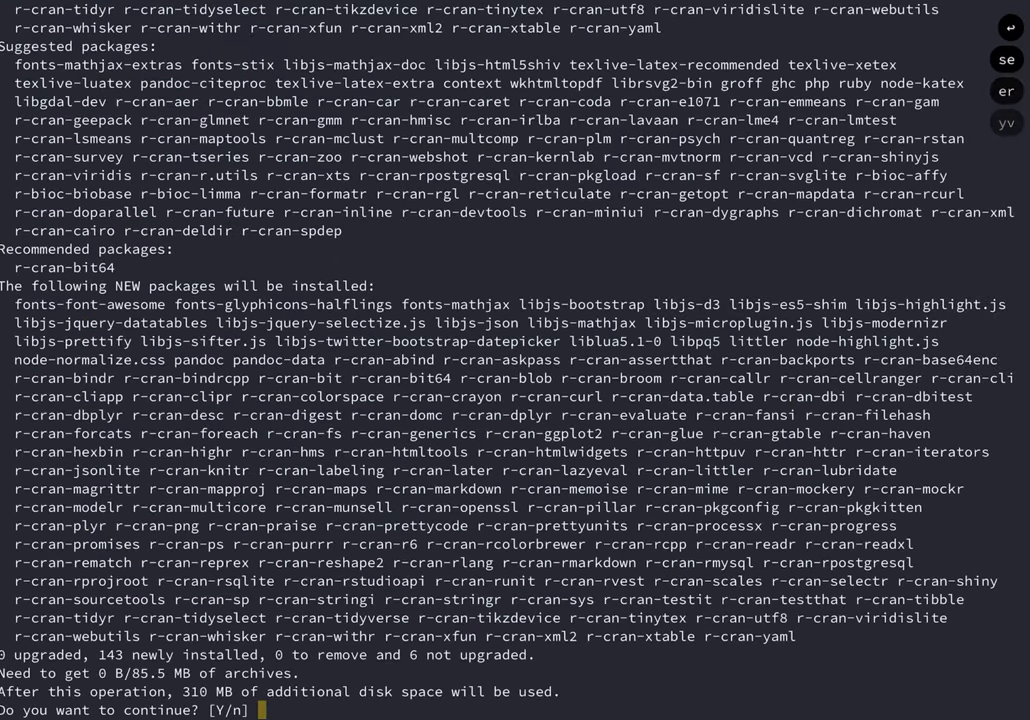
{"action": "type", "text": "Y"}
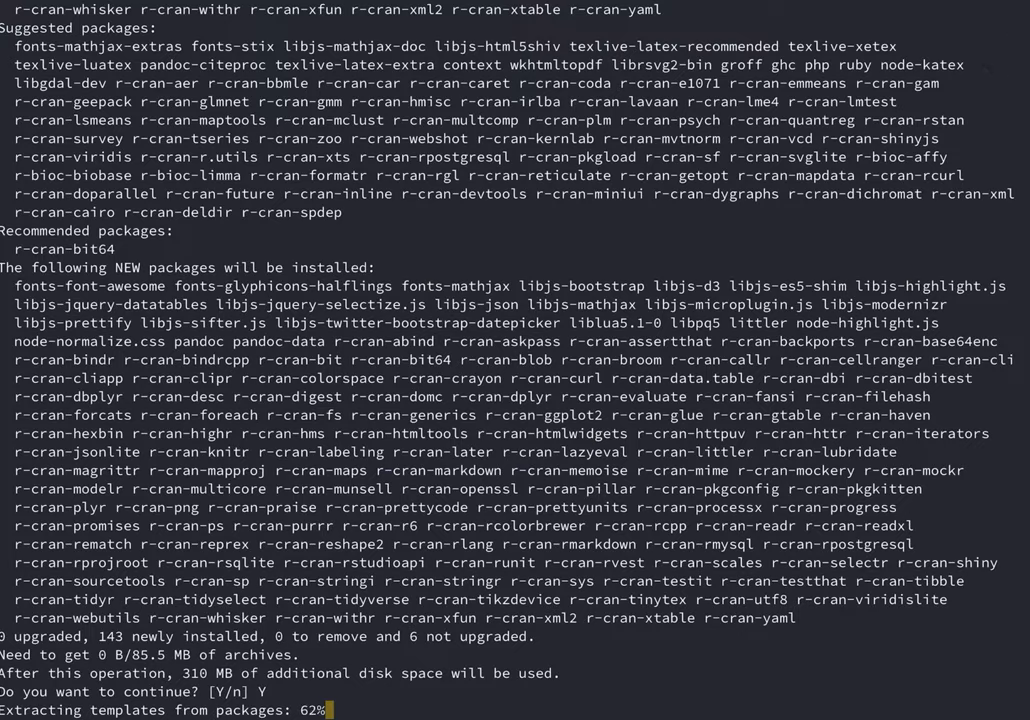
{"action": "key", "text": "ctrl+l"}
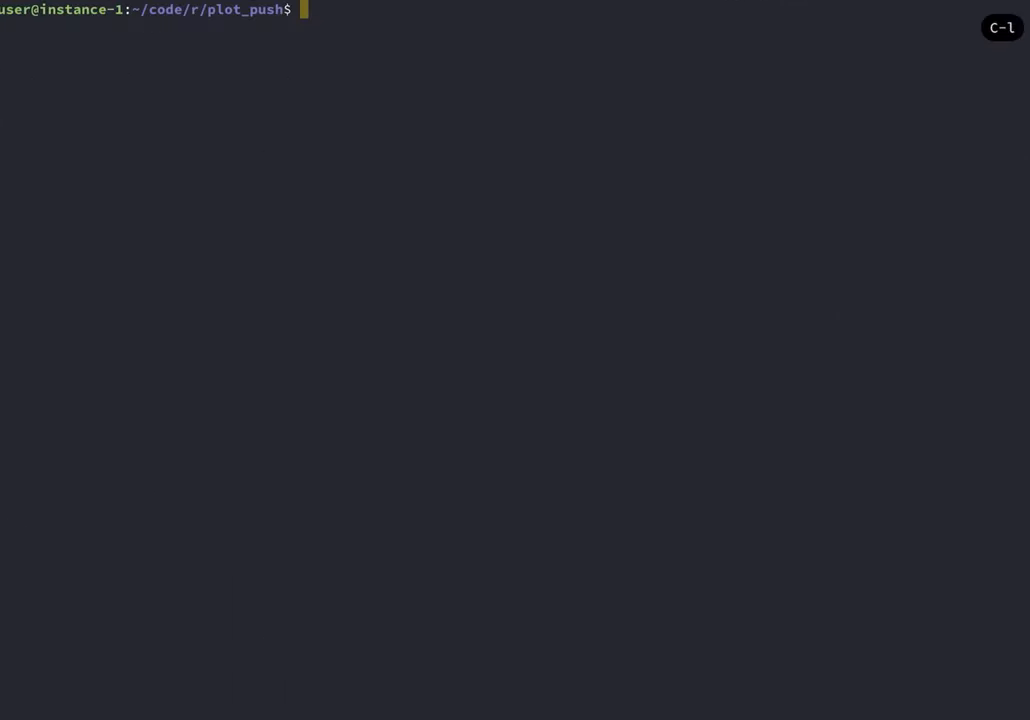
Run Rscript weather_viz.R so it saves plot.jpg.
{"action": "type", "text": "Rscript"}
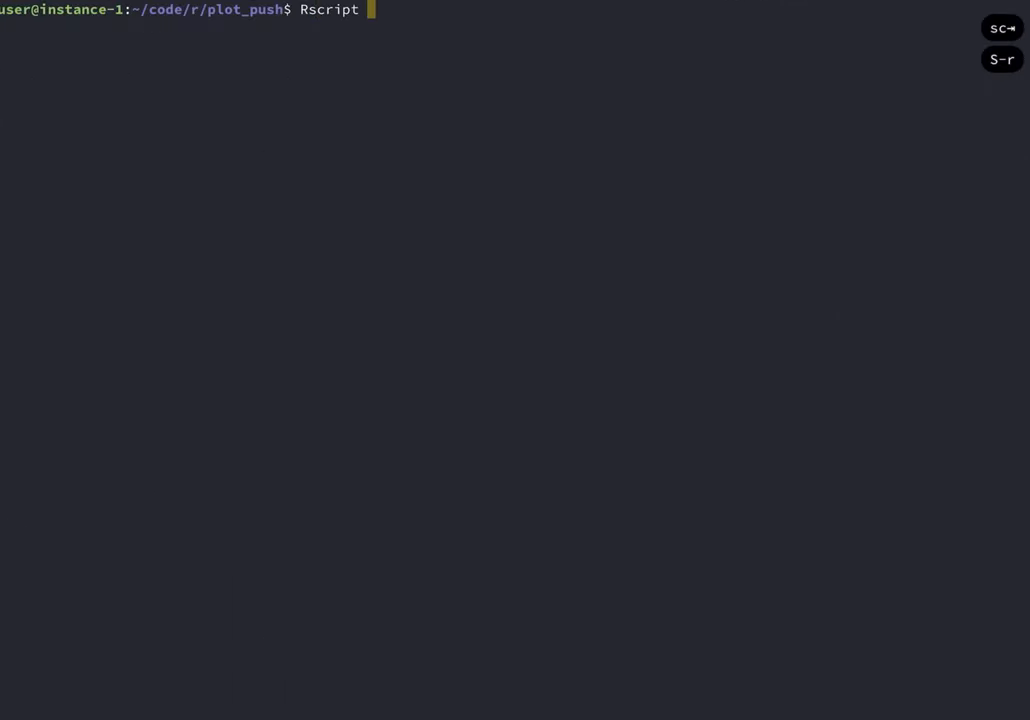
{"action": "type", "text": "weather_viz.R"}
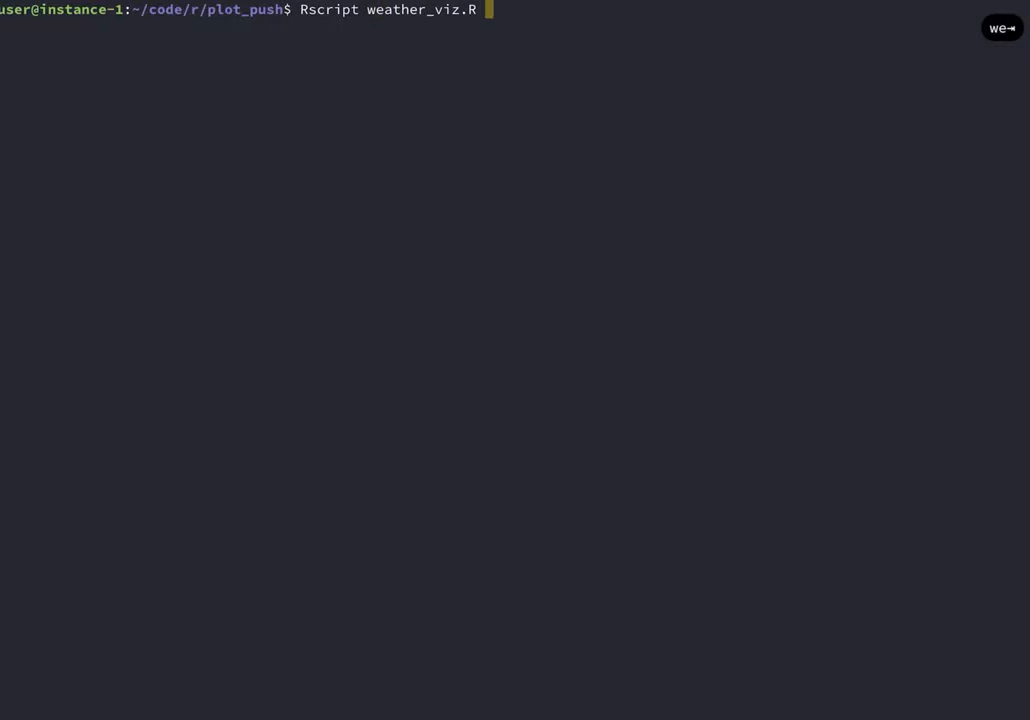
{"action": "key", "text": "Return"}
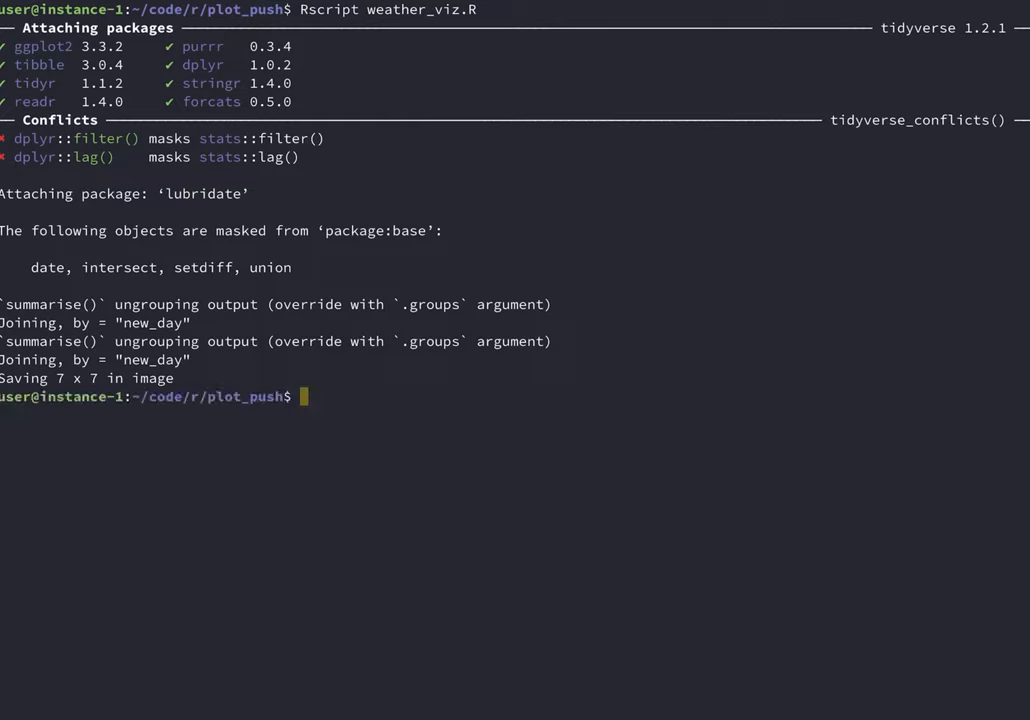
{"action": "key", "text": "ctrl+l"}
{"action": "type", "text": "ls"}
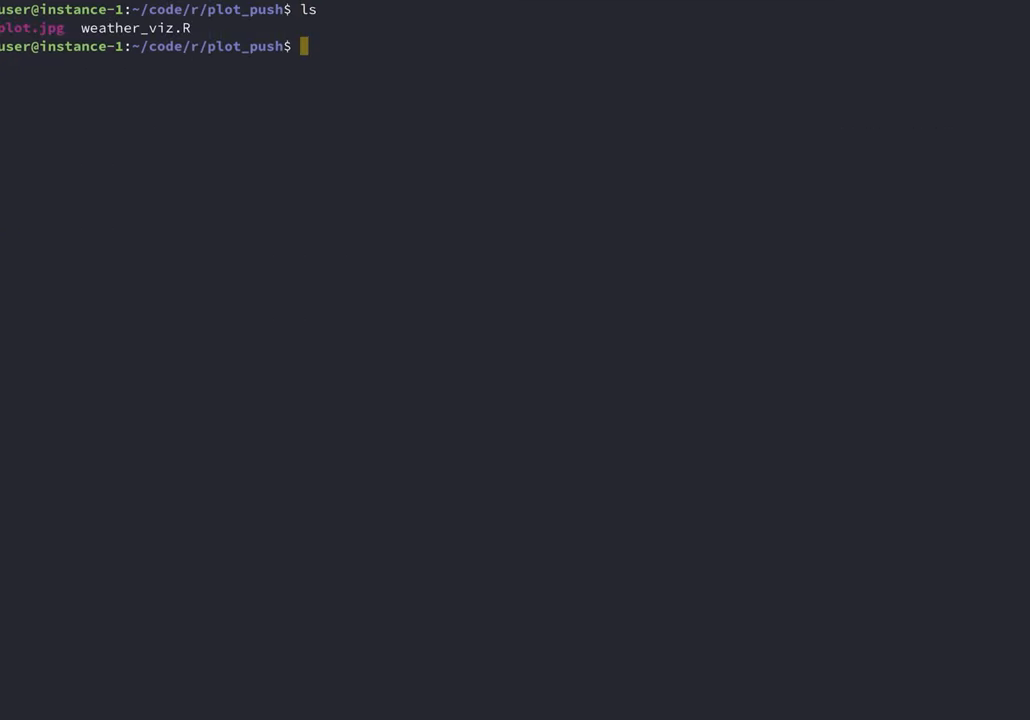
Upload the plot with gsutil cp plot.jpg gs://xvzf_vids/plot.jpg.
{"action": "type", "text": "gs"}
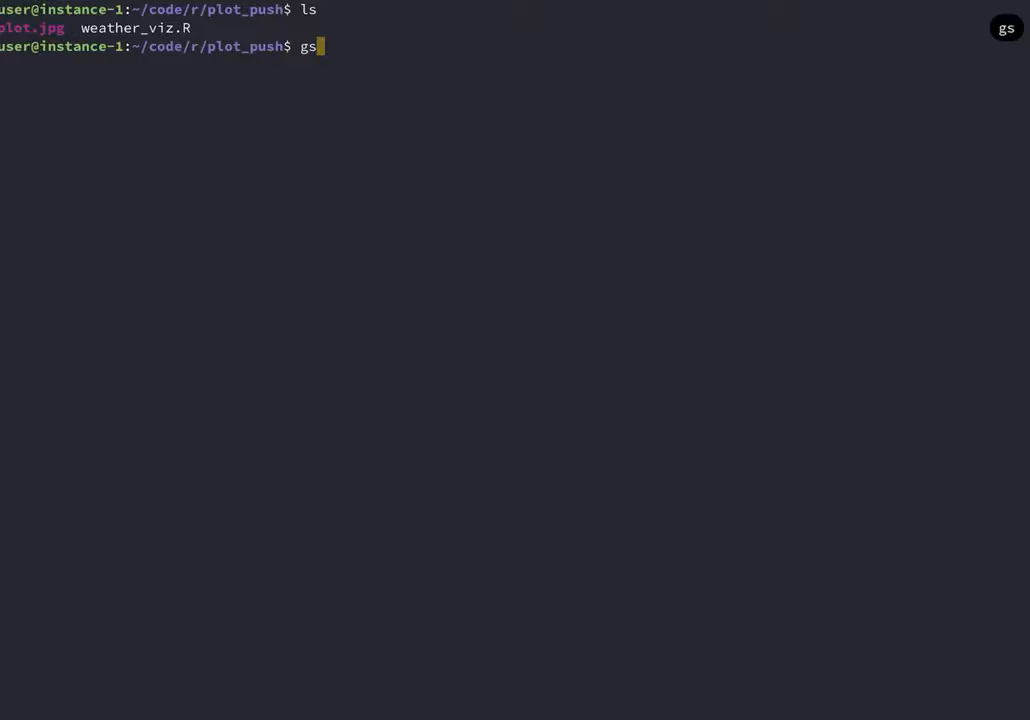
{"action": "type", "text": "util pl"}
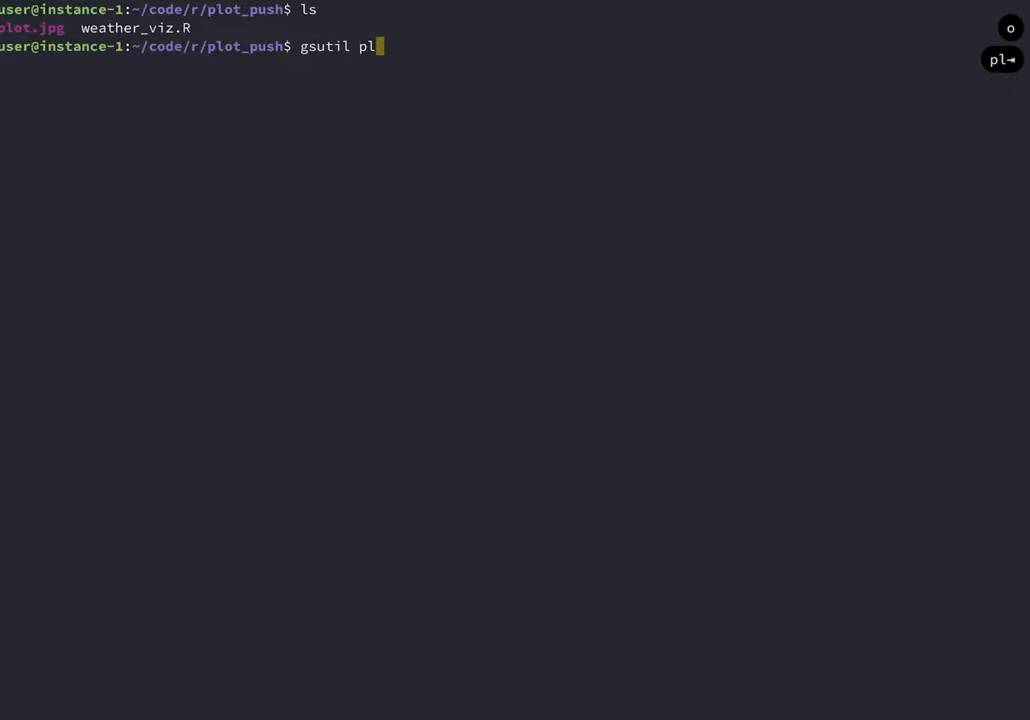
{"action": "key", "text": "BackSpace"}
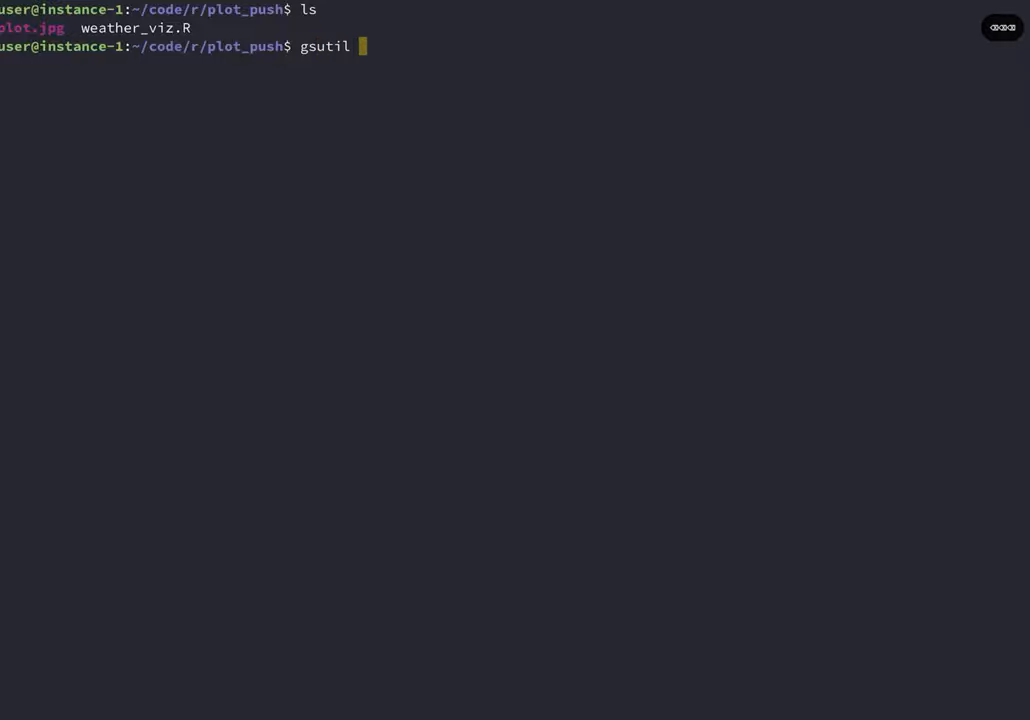
{"action": "type", "text": "cp"}
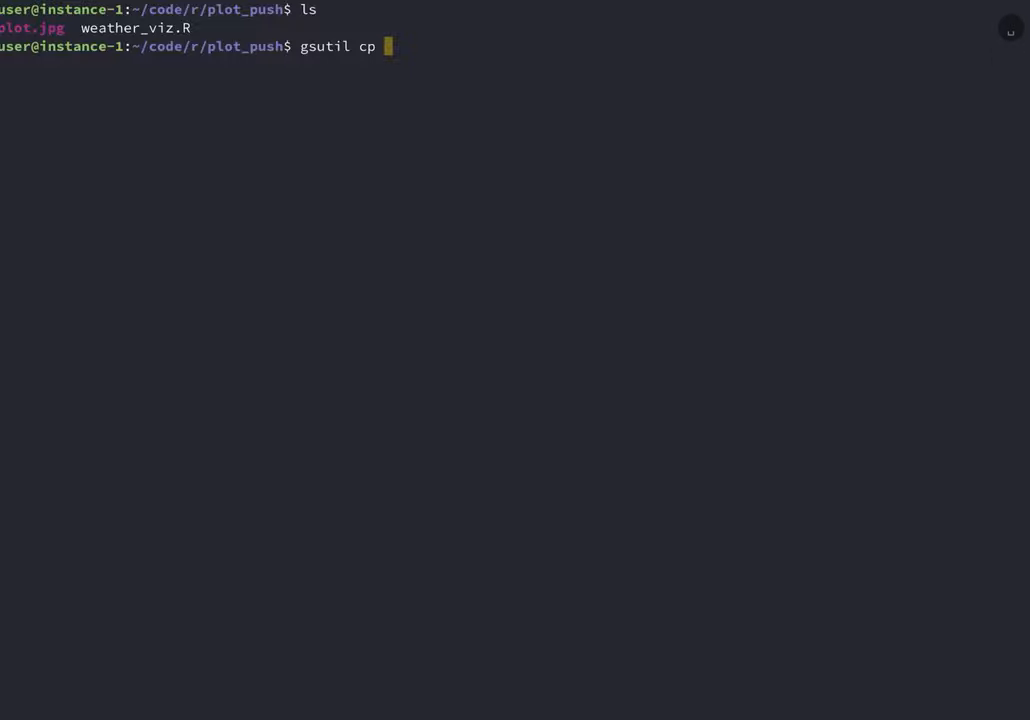
{"action": "type", "text": "plot."}
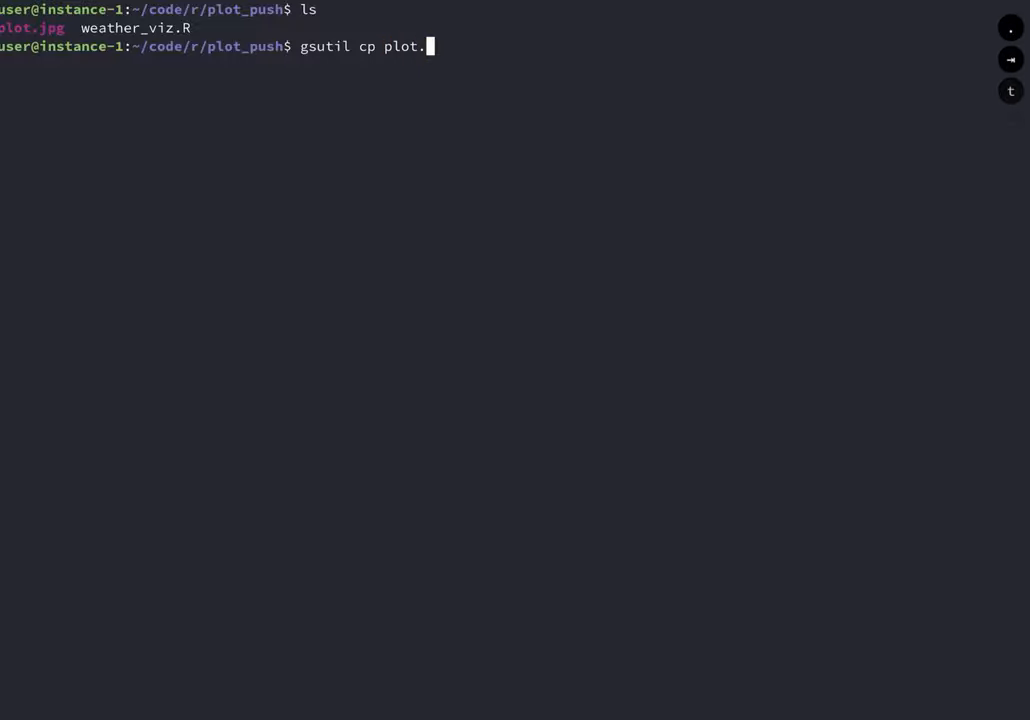
{"action": "type", "text": "jpg gs://xvzf_vids/plot.jp"}
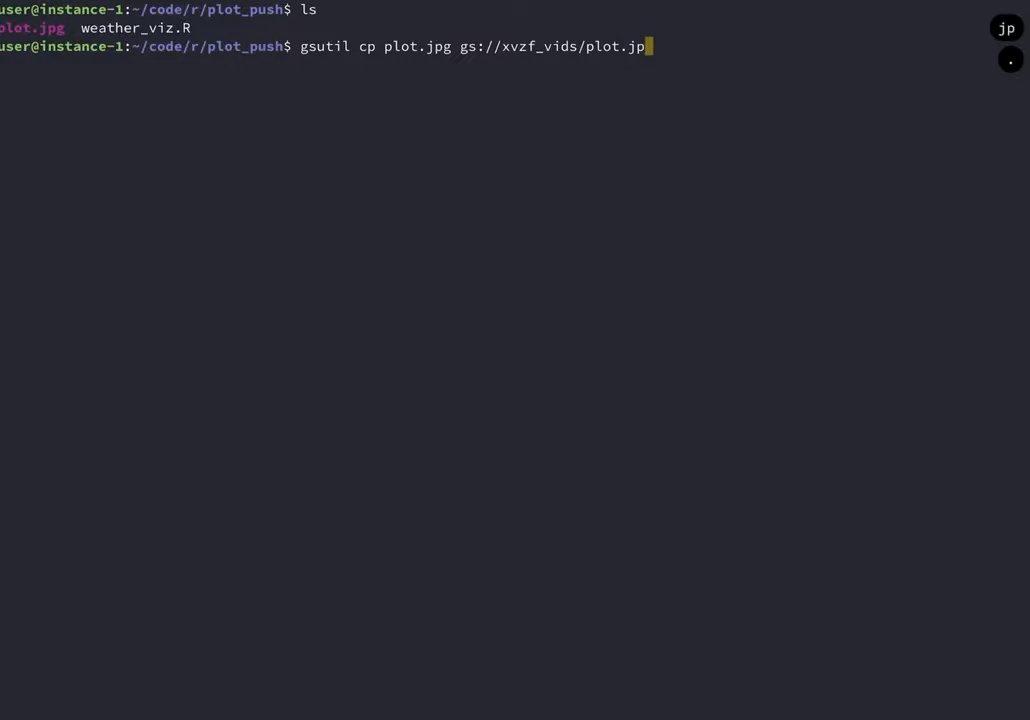
{"action": "key", "text": "Return"}
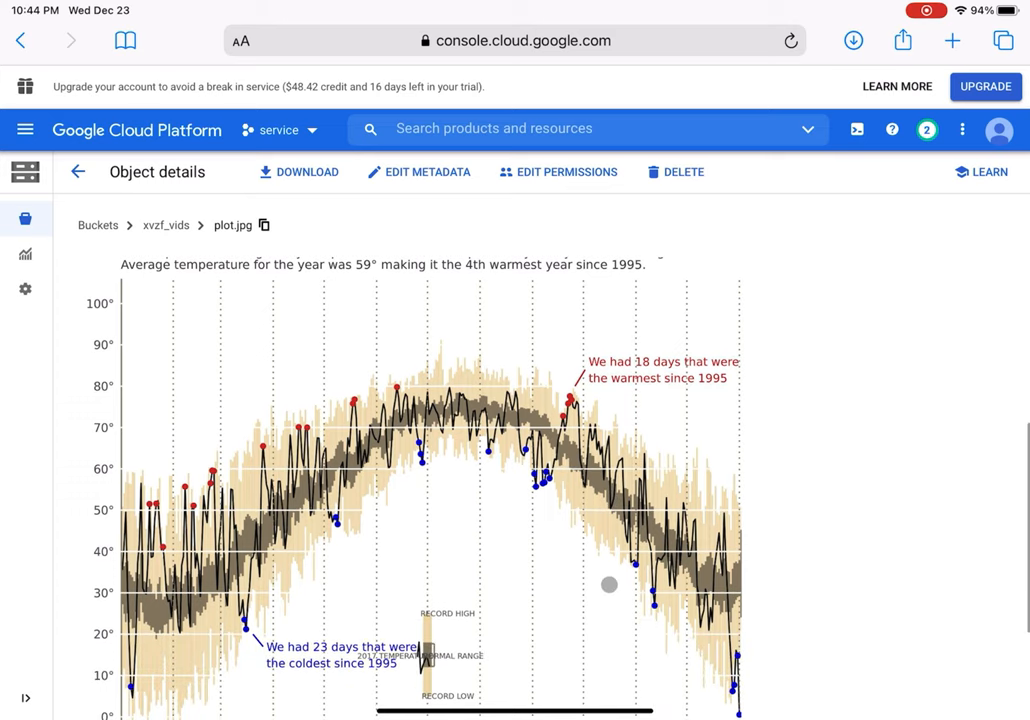
{"action": "scroll", "scroll_direction": "down", "scroll_amount": 3}
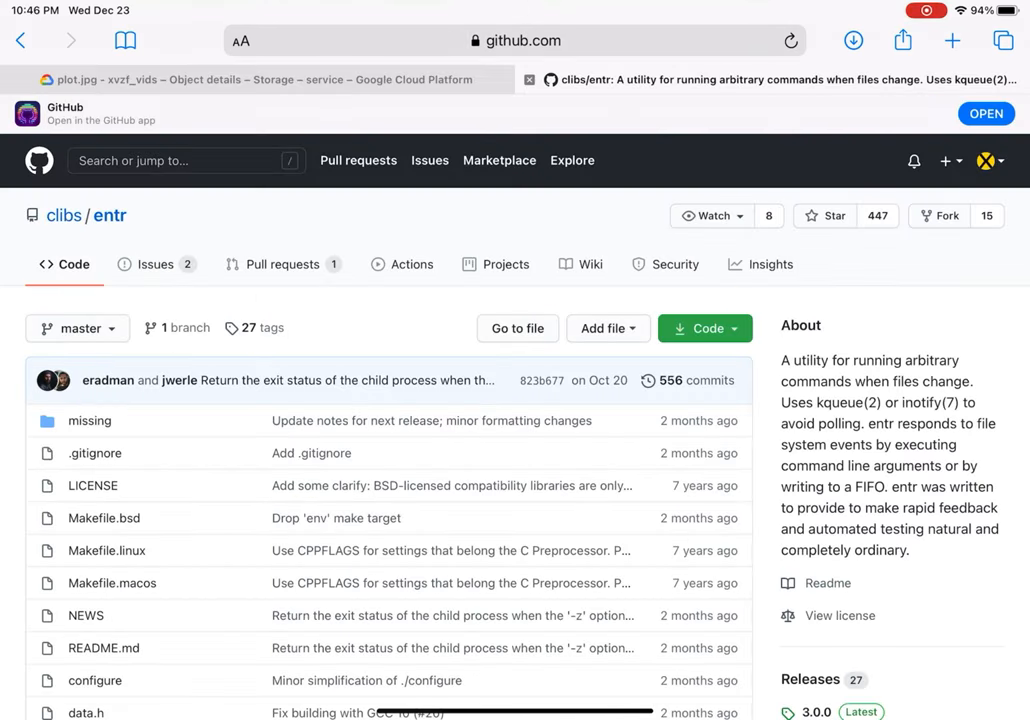
Scroll the clibs/entr README to its Man Page Examples section.
{"action": "scroll", "scroll_direction": "down", "scroll_amount": 3}
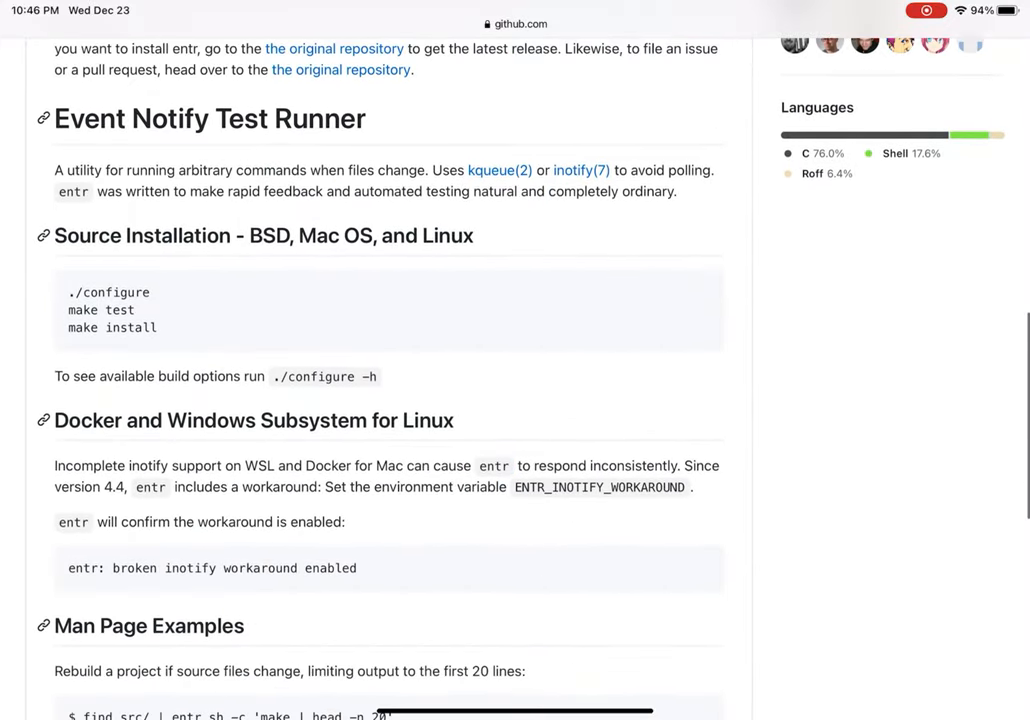
{"action": "scroll", "scroll_direction": "down", "scroll_amount": 3}
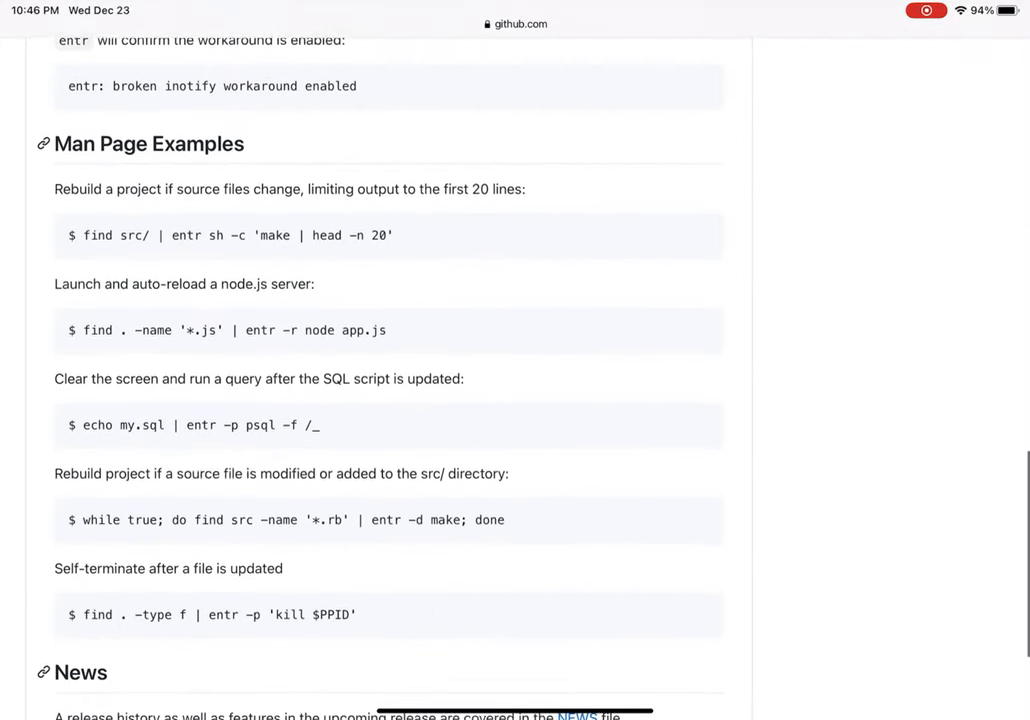
{"action": "scroll", "scroll_direction": "up", "scroll_amount": 3}
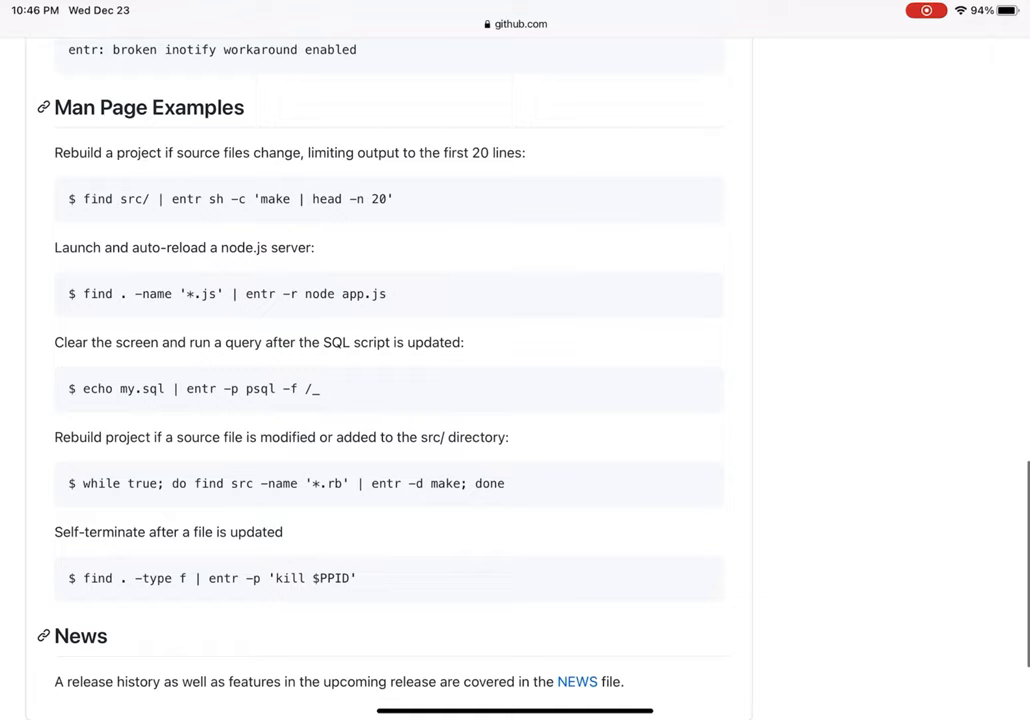
{"action": "scroll", "scroll_direction": "up", "scroll_amount": 3}
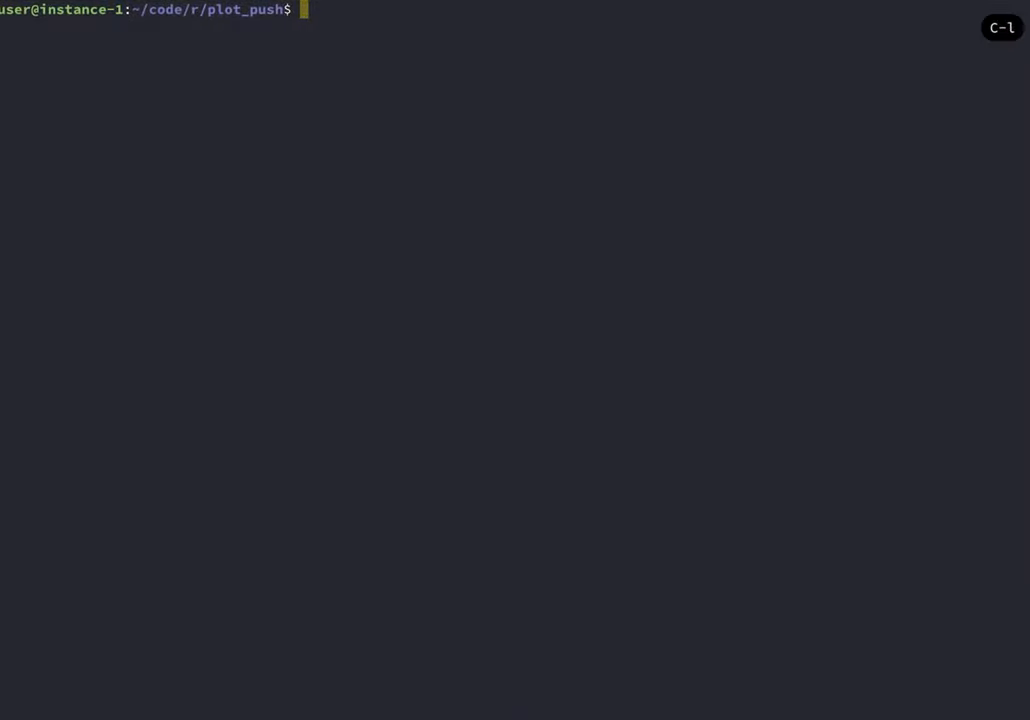
Start tmux and run find . -type f | entr sh -c 'echo update'.
{"action": "type", "text": "tmux"}
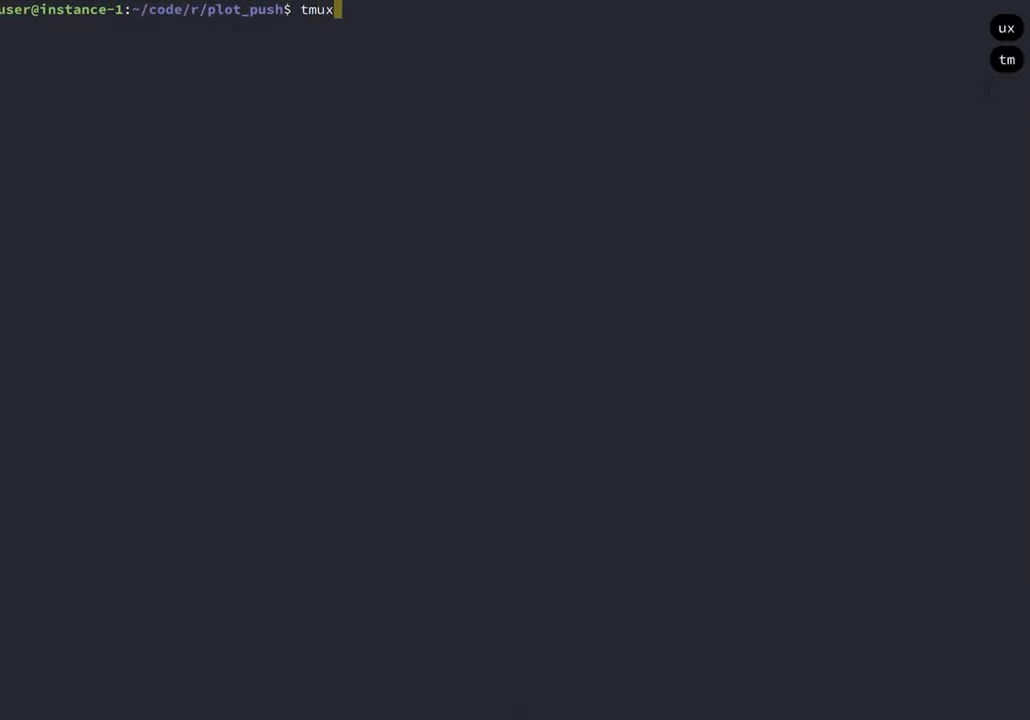
{"action": "key", "text": "Return"}
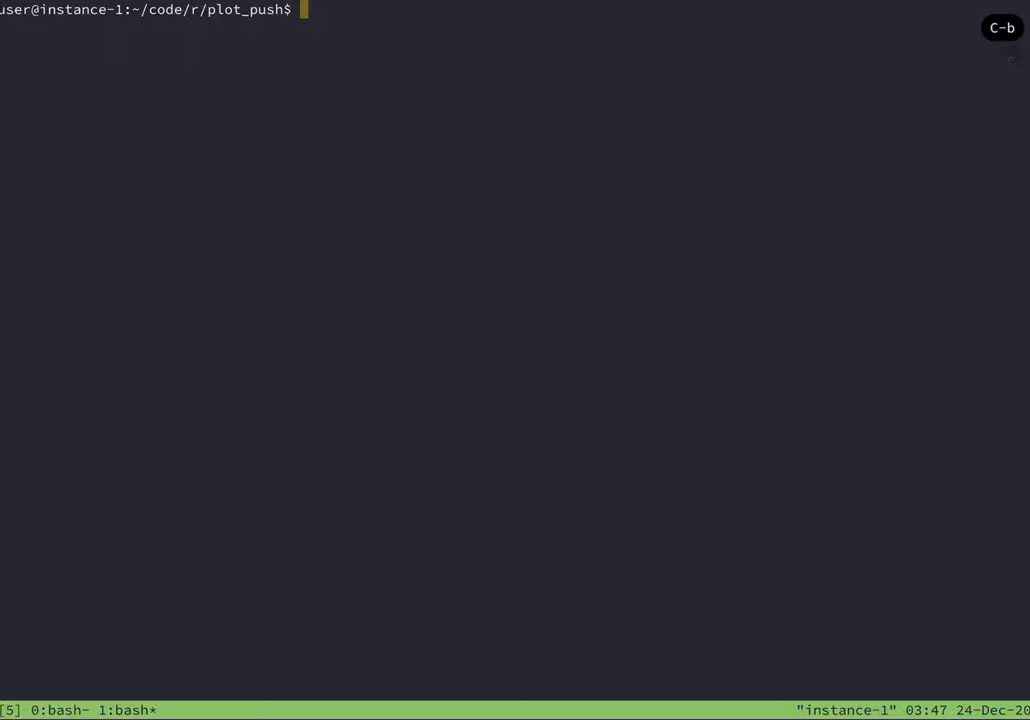
{"action": "type", "text": "find . -type f | entr -p 'kill $PPID"}
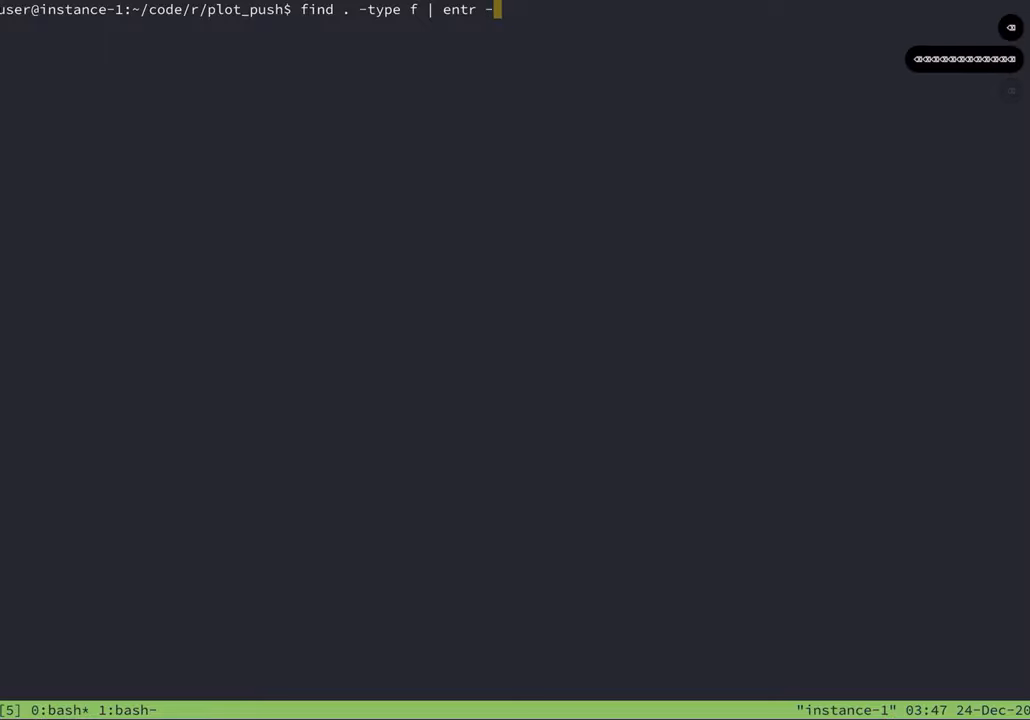
{"action": "type", "text": "sh -c"}
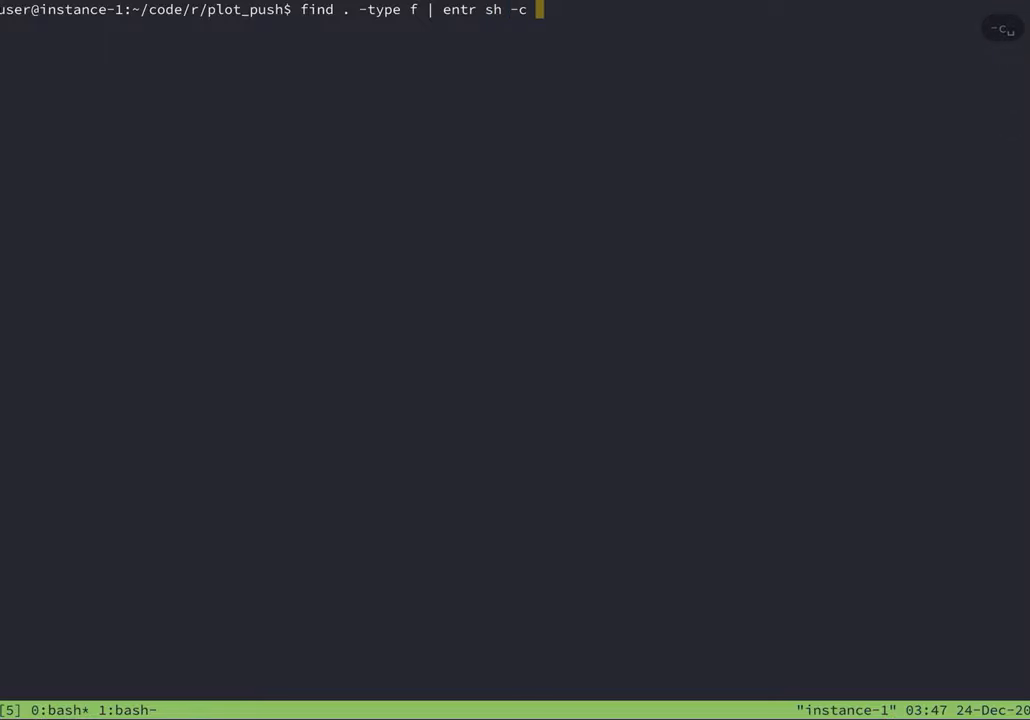
{"action": "type", "text": "'en'"}
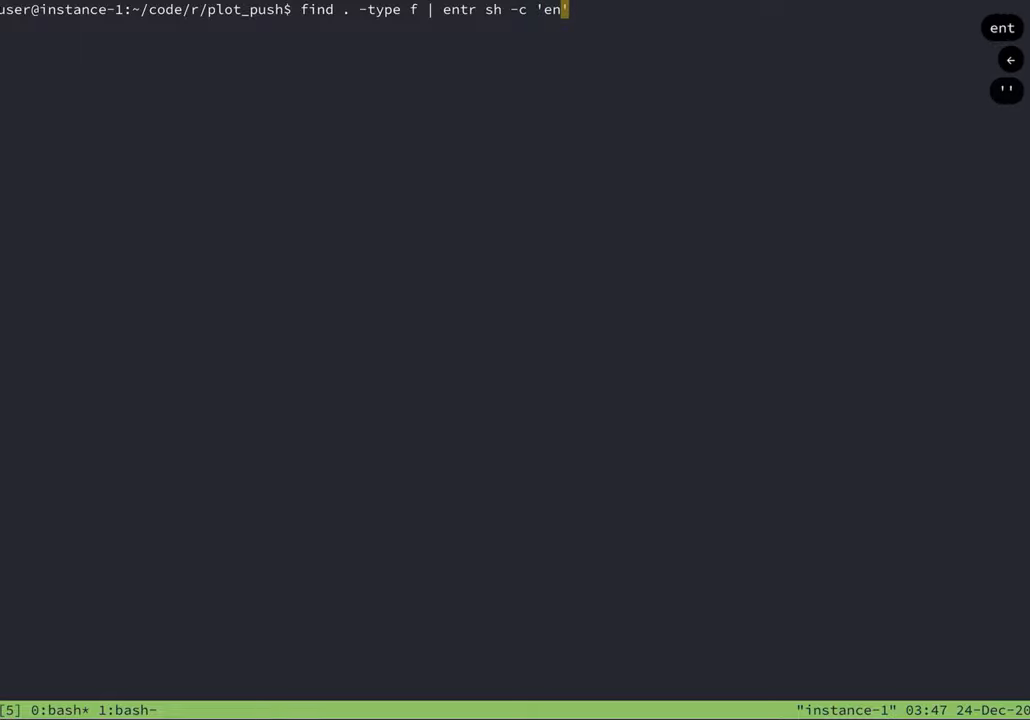
{"action": "type", "text": "c"}
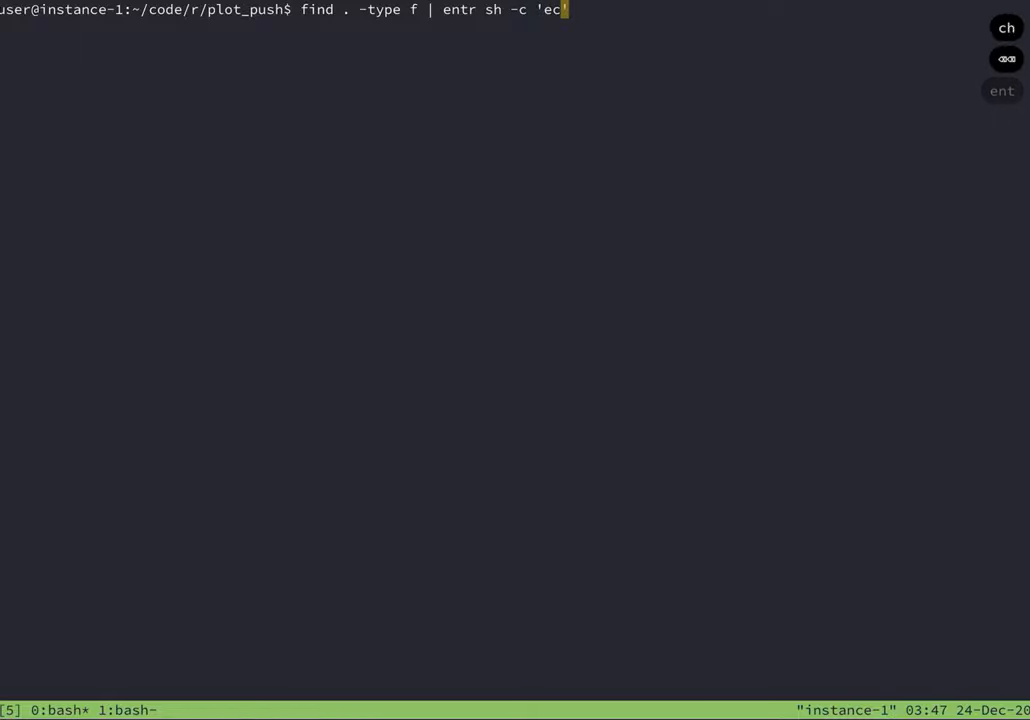
{"action": "type", "text": "ho '"}
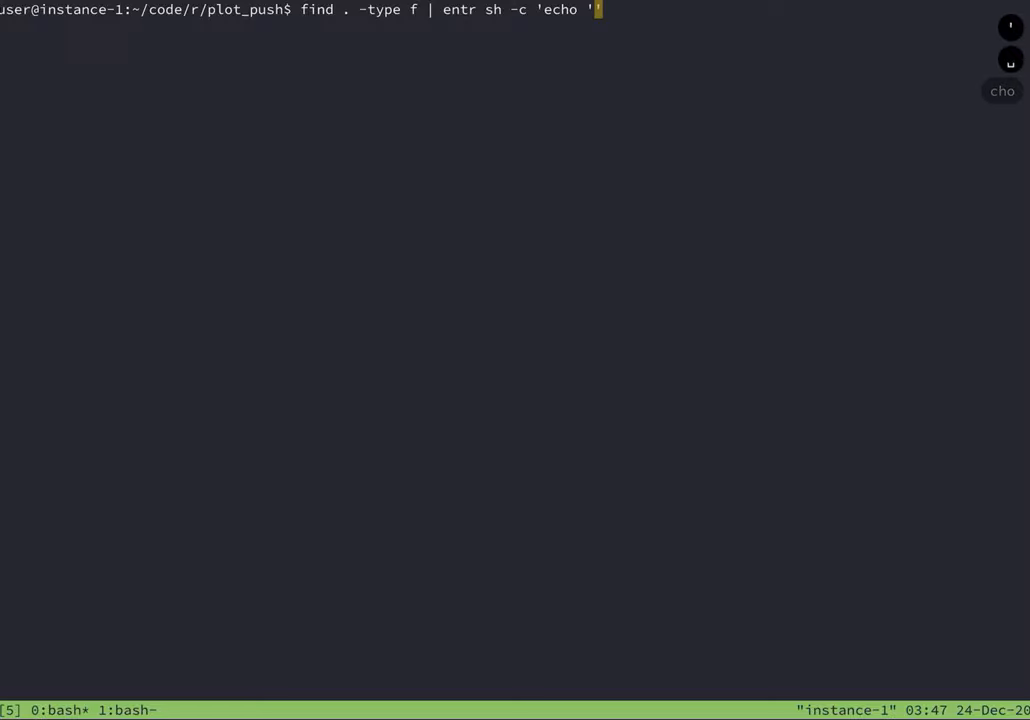
{"action": "type", "text": "updat"}
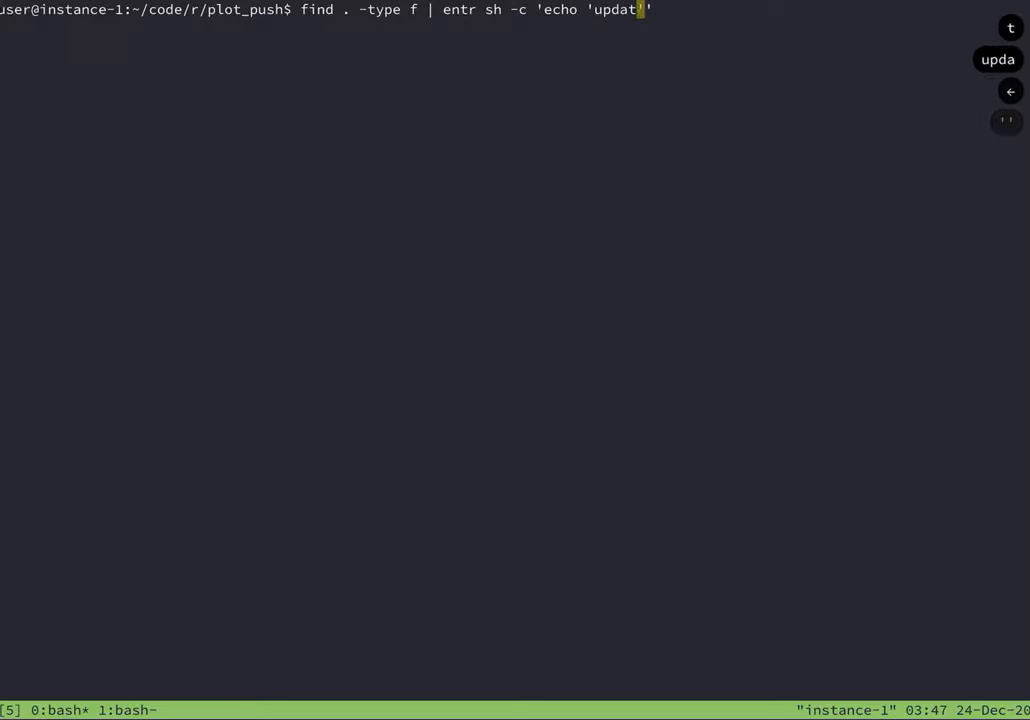
{"action": "type", "text": "e"}
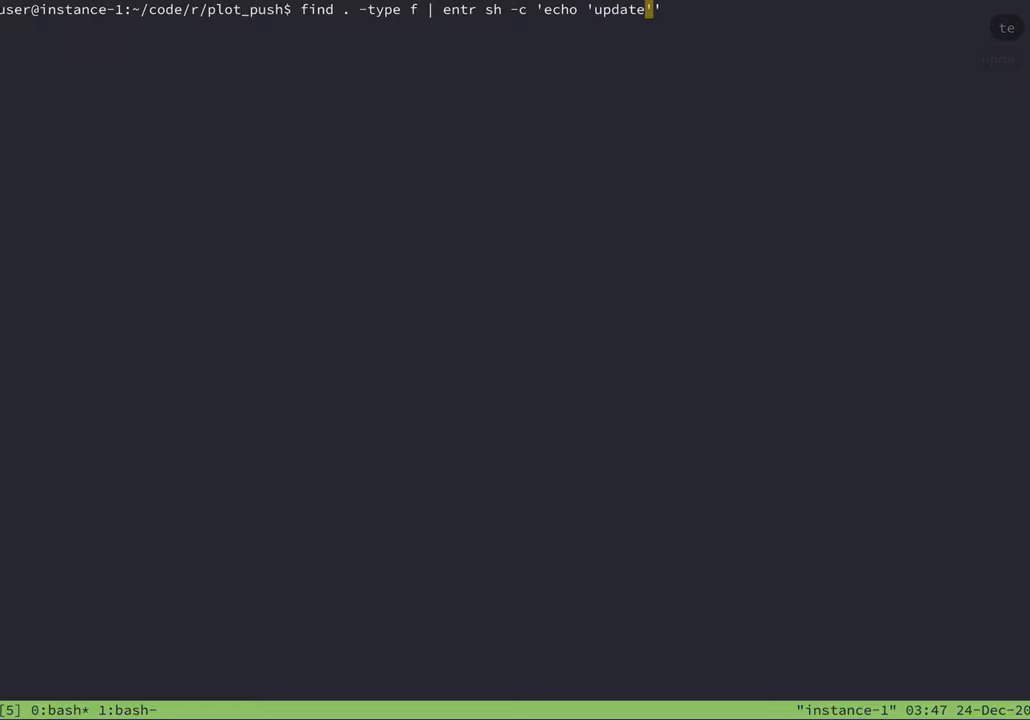
{"action": "key", "text": "Return"}
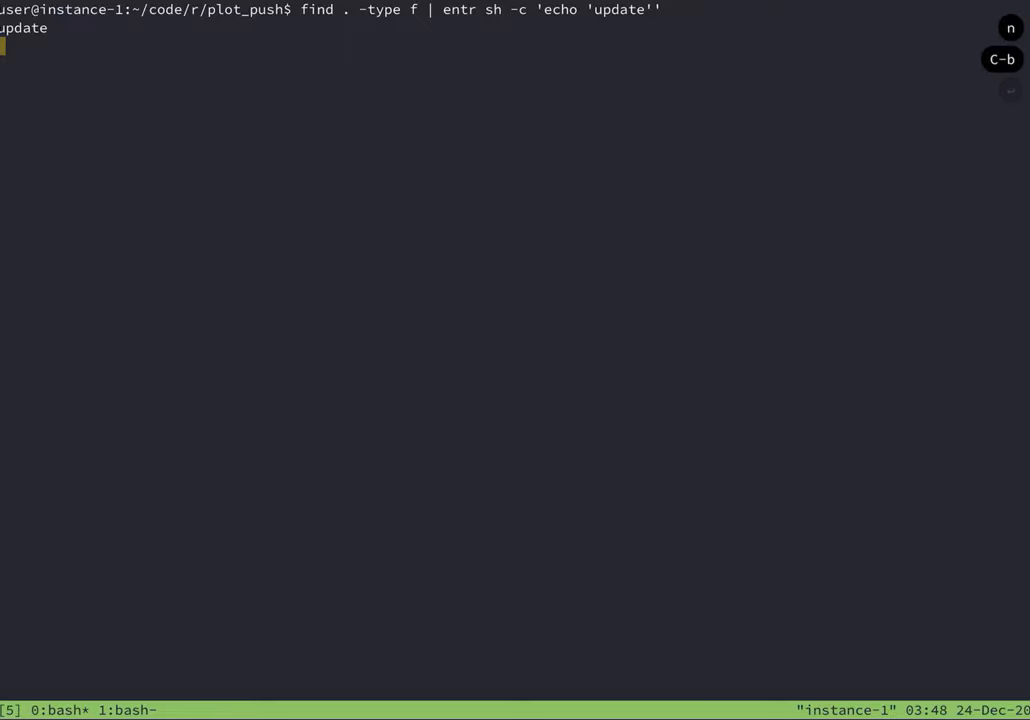
{"action": "type", "text": "nvim"}
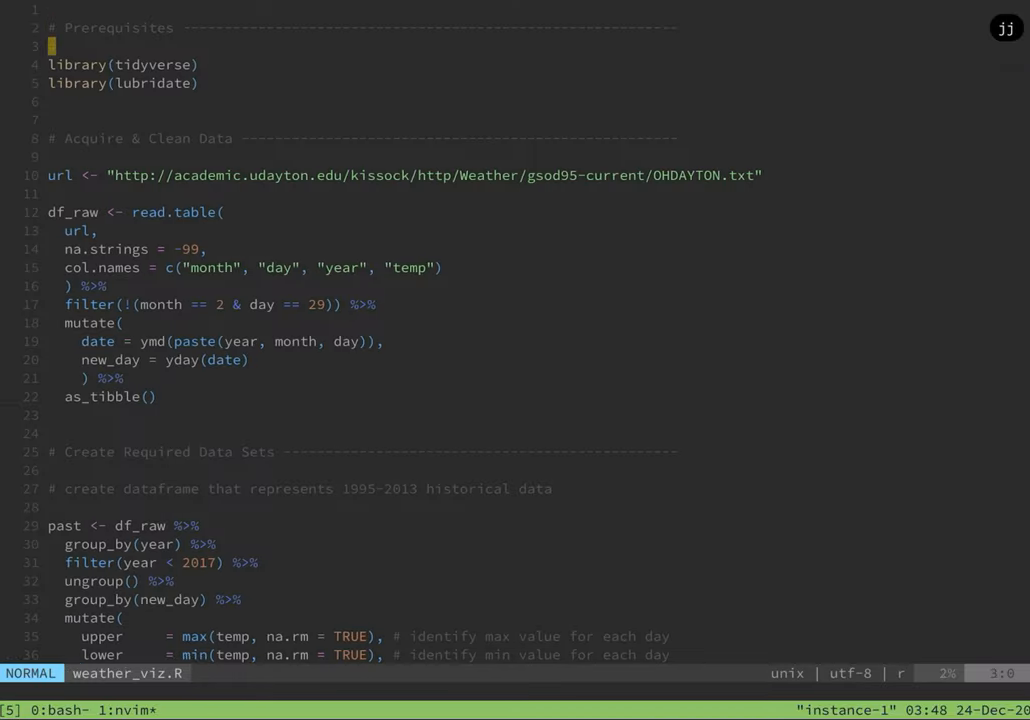
Add a '# comment' line to weather_viz.R, see the watcher print update, then stop it.
{"action": "type", "text": "#"}
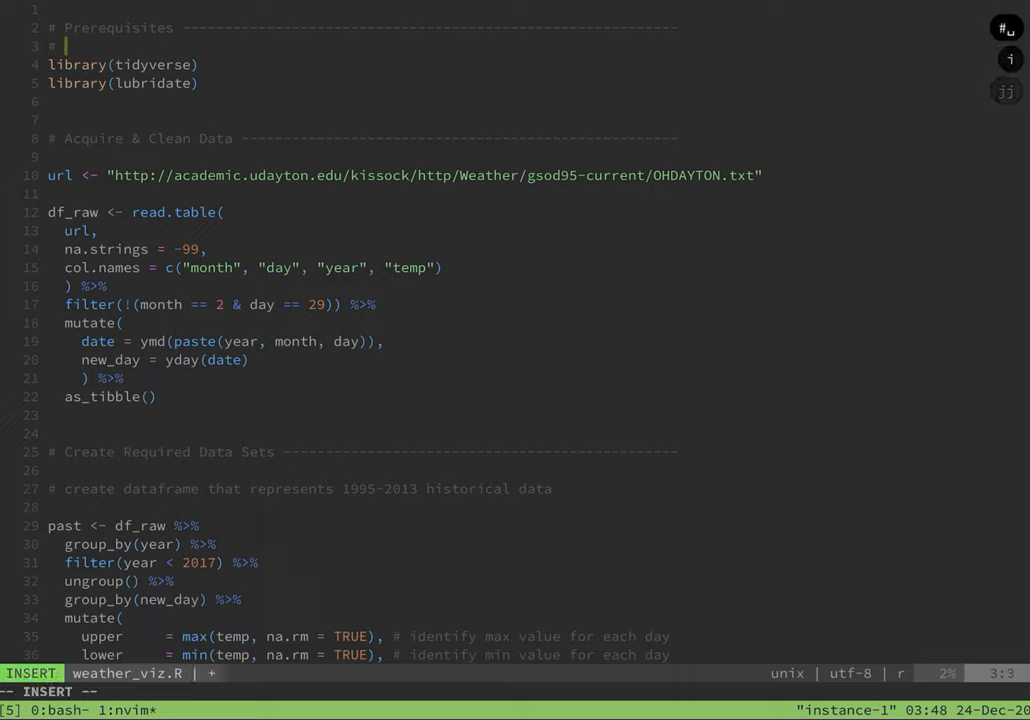
{"action": "type", "text": "comment"}
{"action": "left_click", "coordinate": [60, 691]}
{"action": "type", "text": ":wqa"}
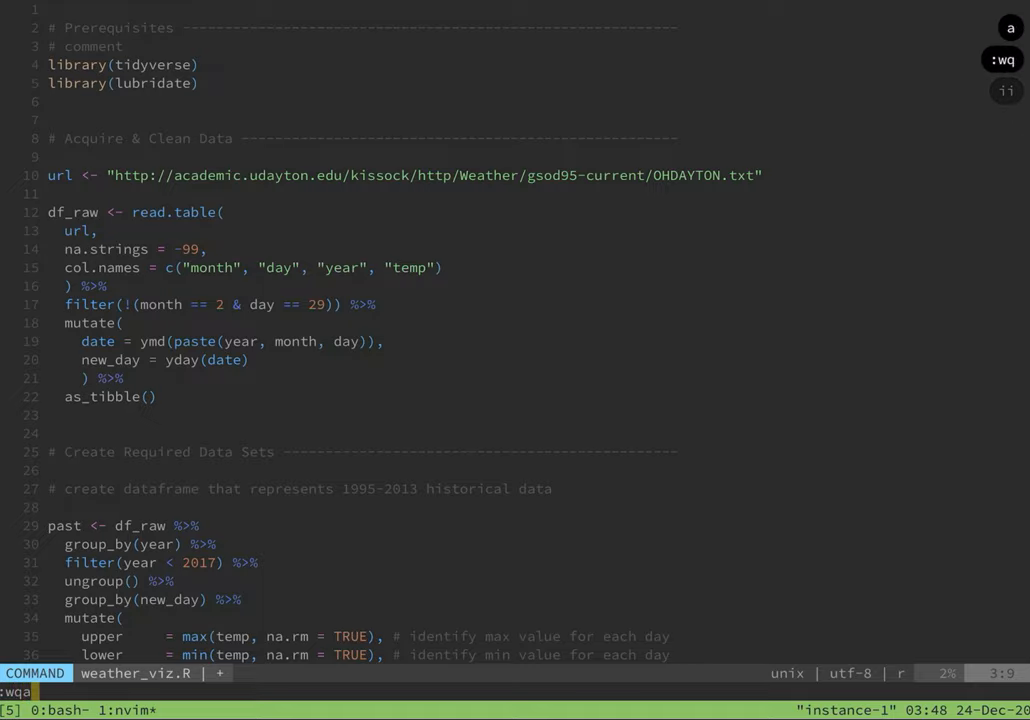
{"action": "key", "text": "Return"}
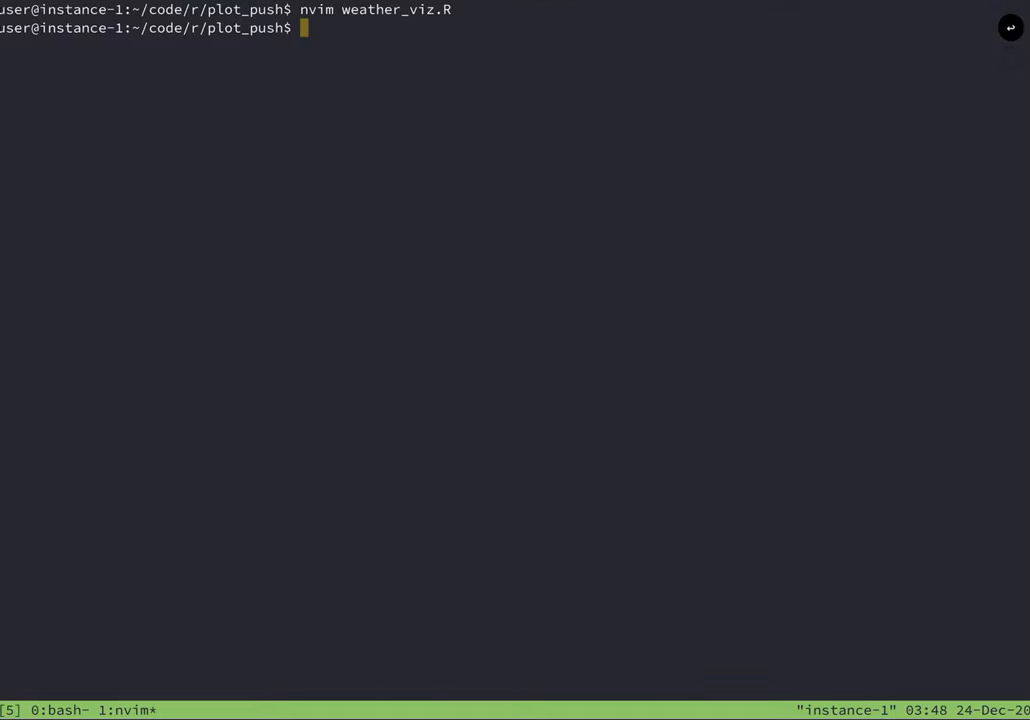
{"action": "key", "text": "Return"}
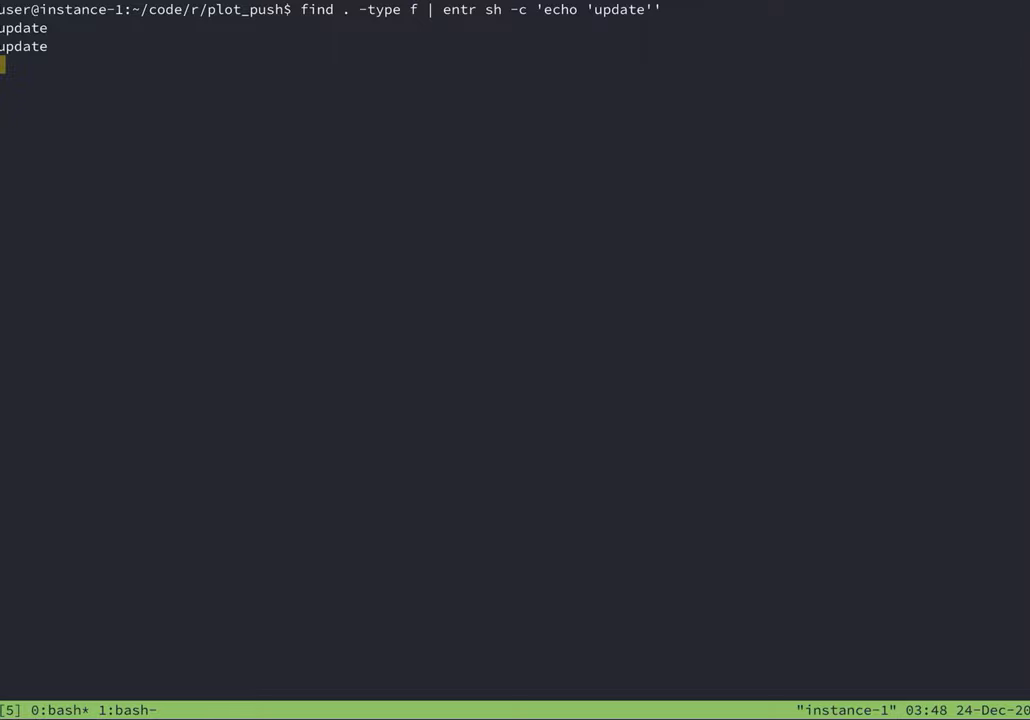
{"action": "key", "text": "ctrl+c"}
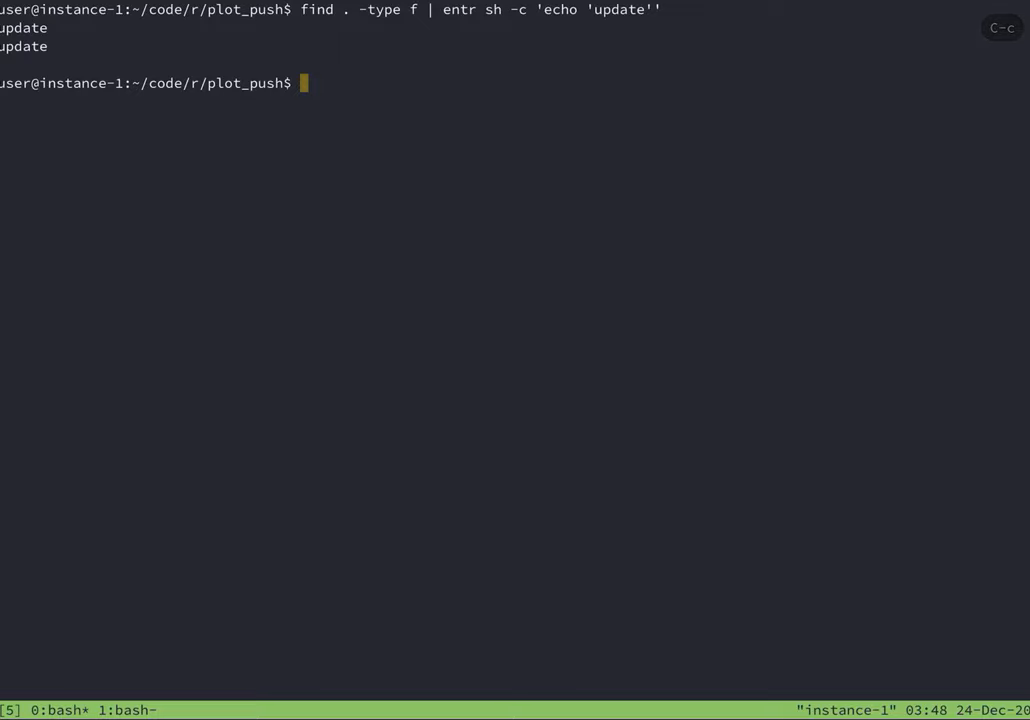
Restart the entr watcher on *.jpg files only.
{"action": "key", "text": "Up"}
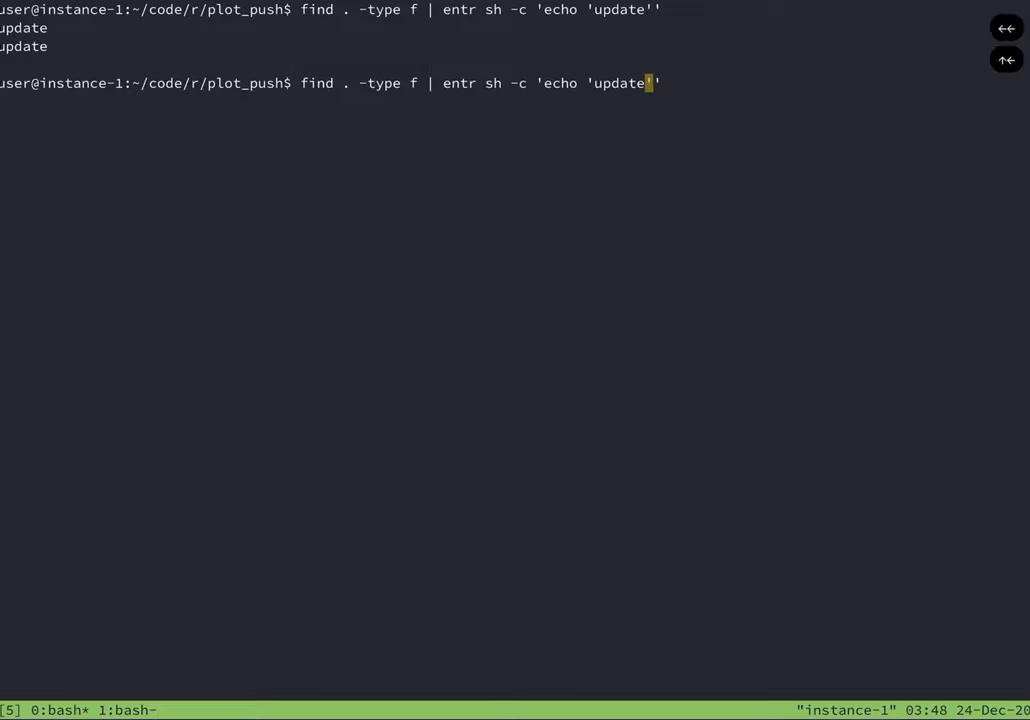
{"action": "key", "text": "ctrl+a"}
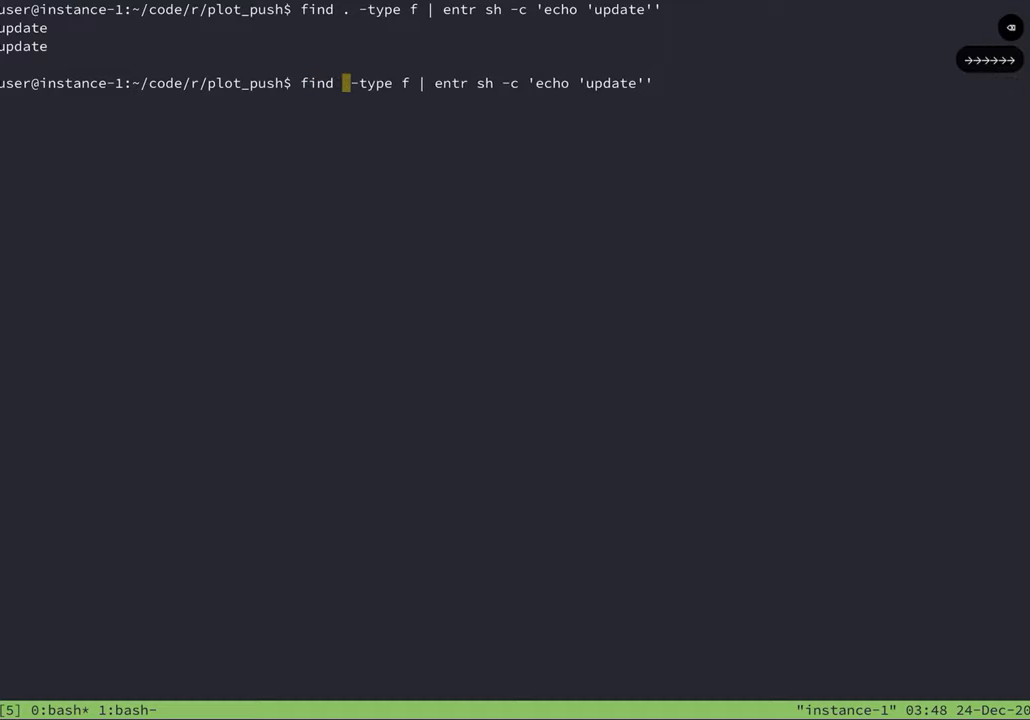
{"action": "type", "text": "*.jpg"}
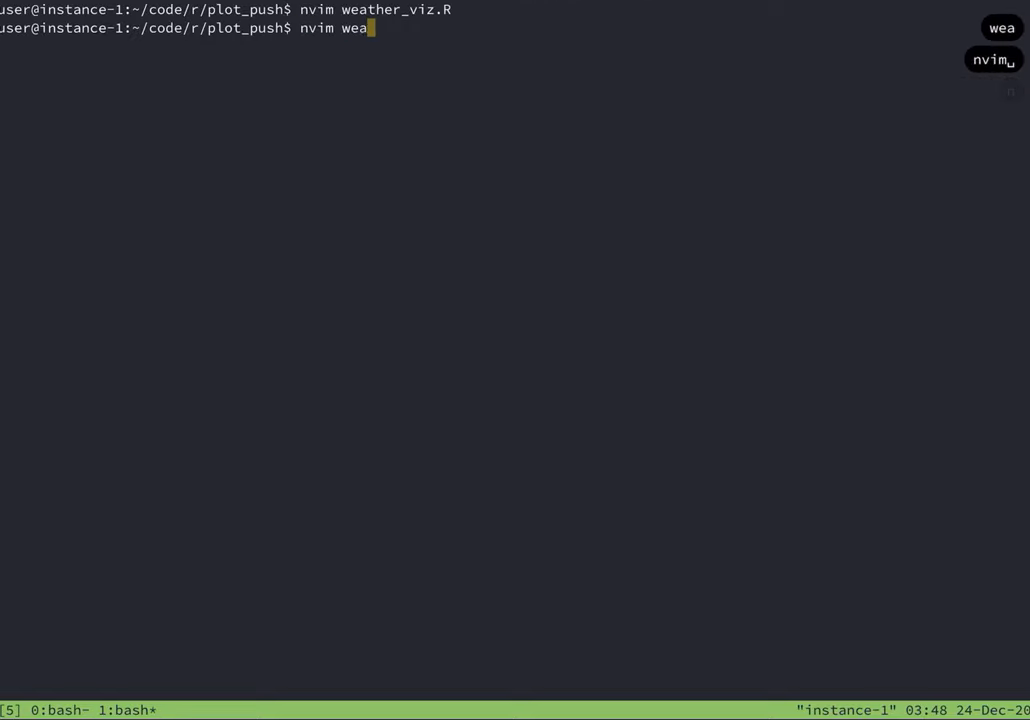
{"action": "key", "text": "Return"}
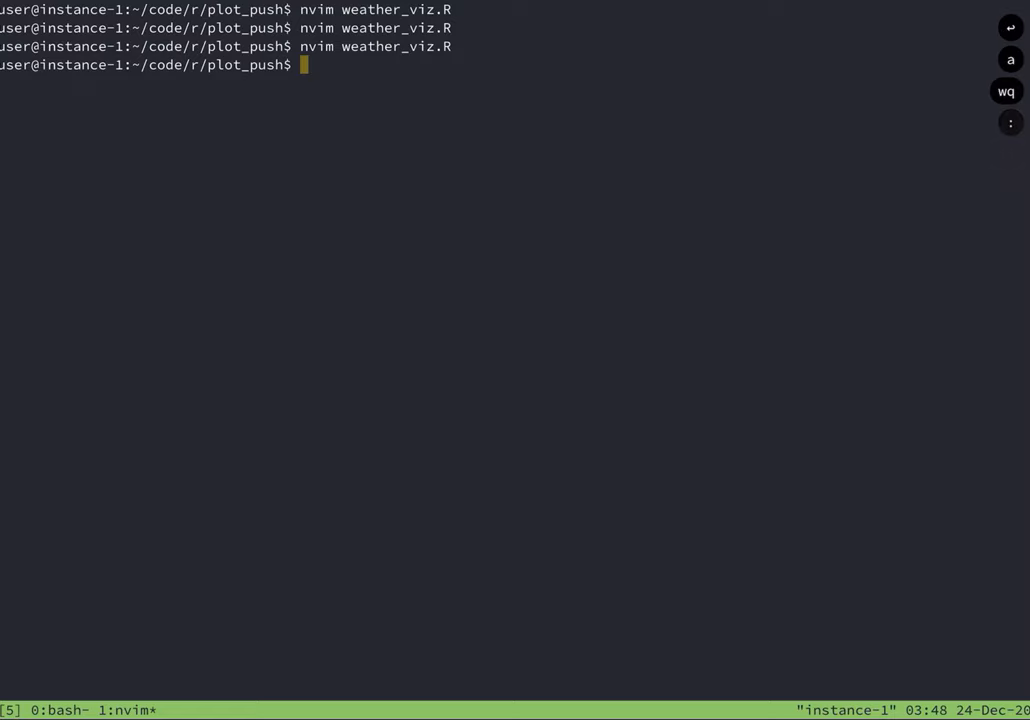
Rerun Rscript weather_viz.R to regenerate the plot, then stop the jpg watcher.
{"action": "type", "text": "Rscript"}
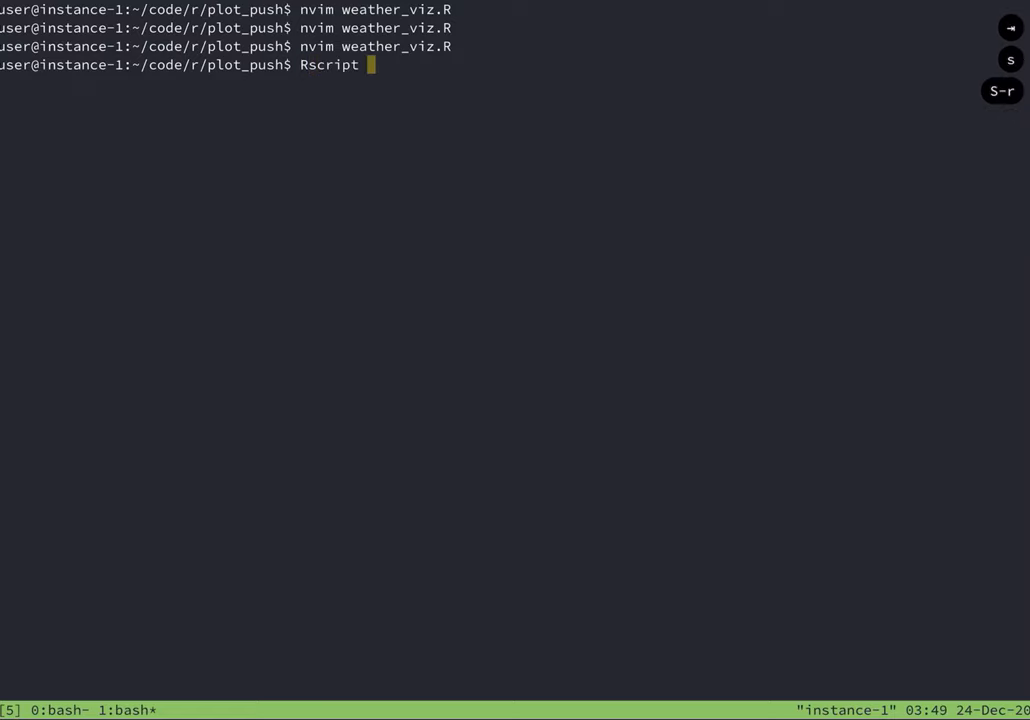
{"action": "type", "text": "weather_viz.R"}
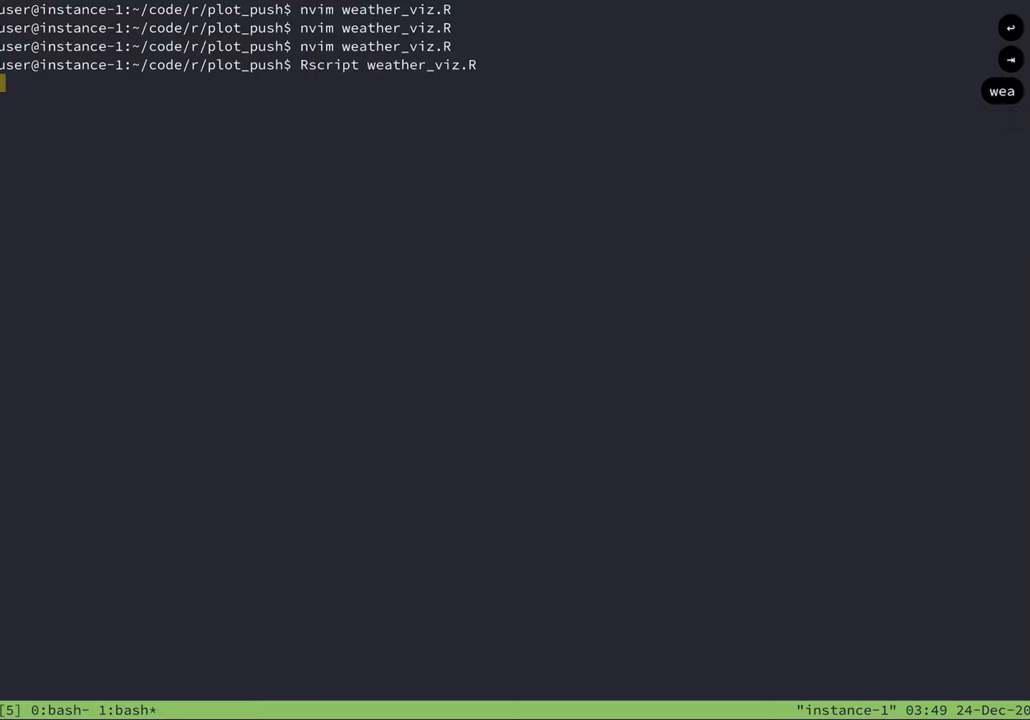
{"action": "key", "text": "Return"}
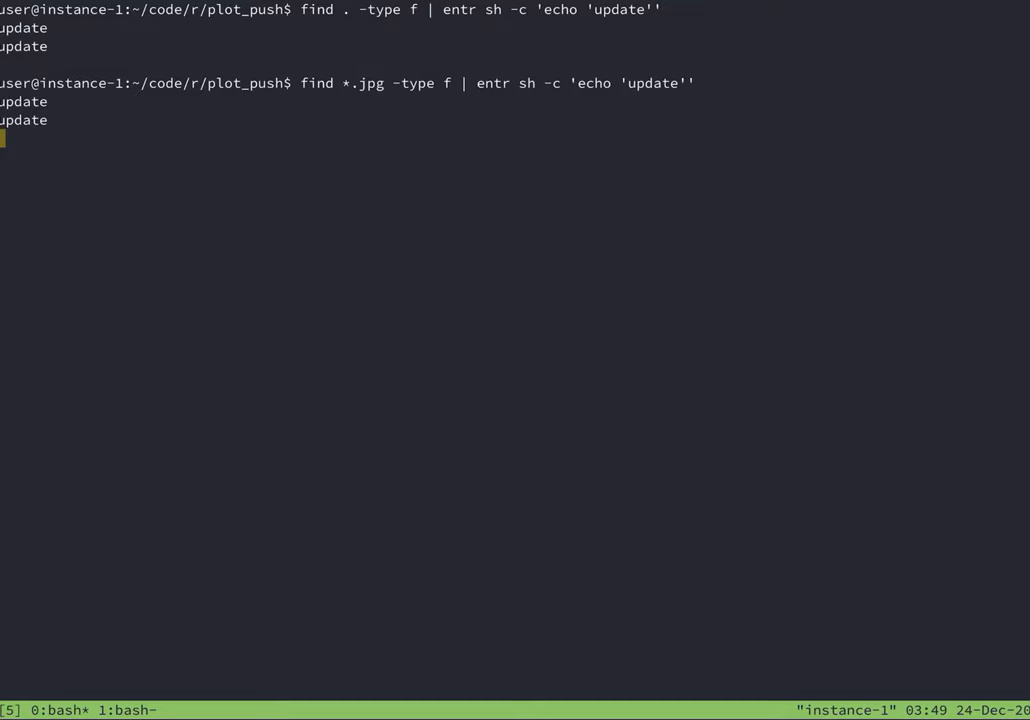
{"action": "key", "text": "ctrl+c"}
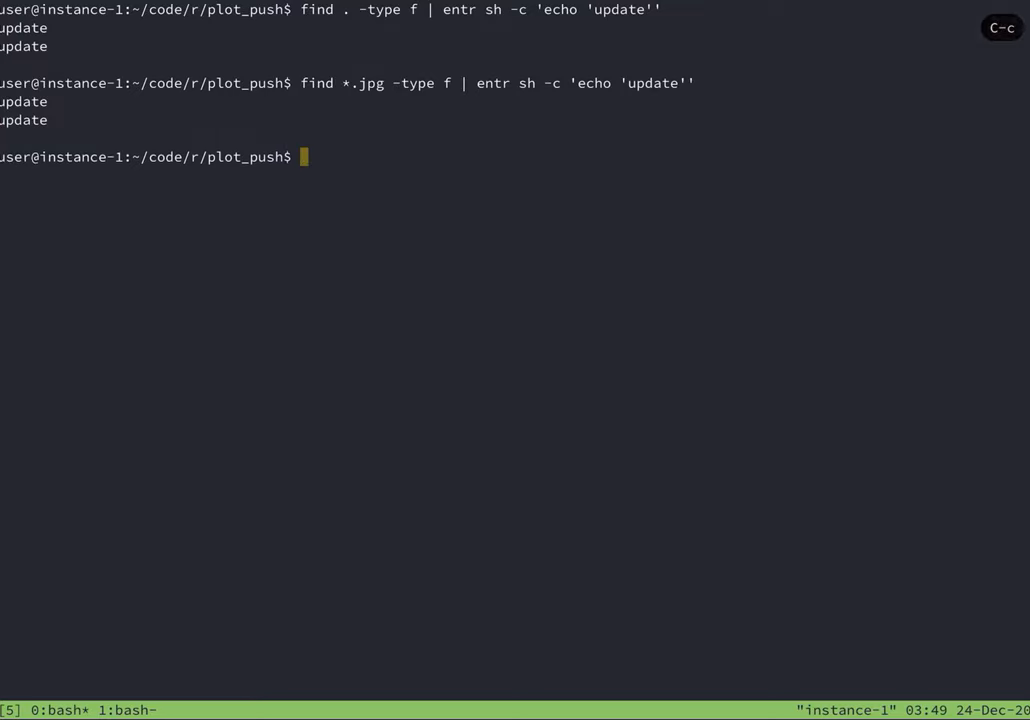
Append & gsutil cp plot.jpg to the recalled jpg watcher command.
{"action": "key", "text": "Up"}
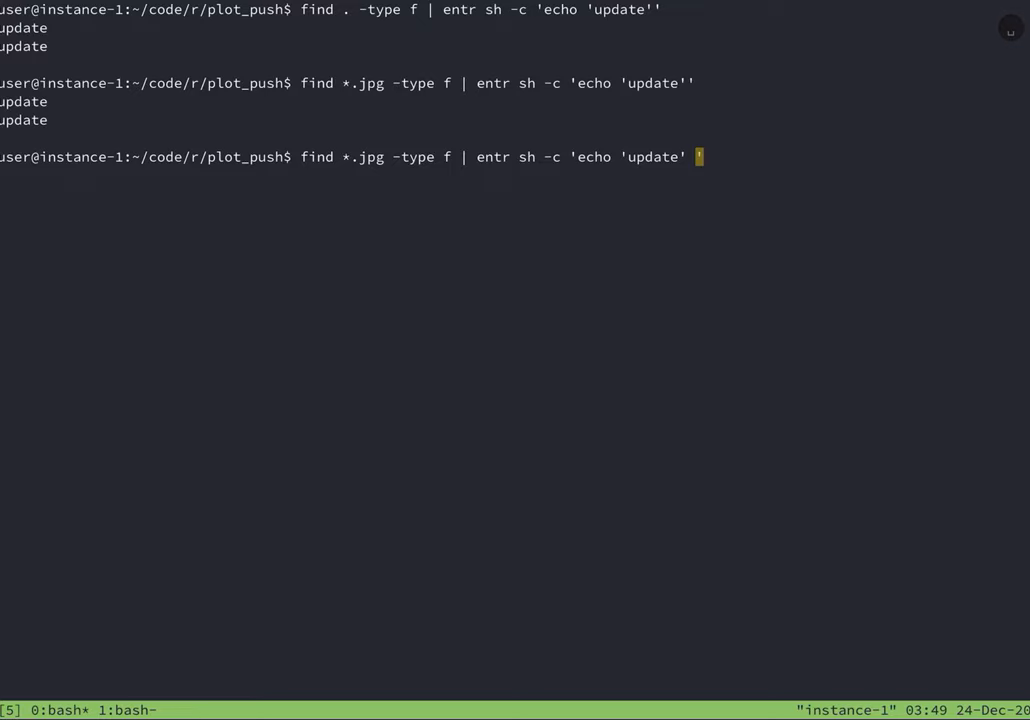
{"action": "type", "text": "&"}
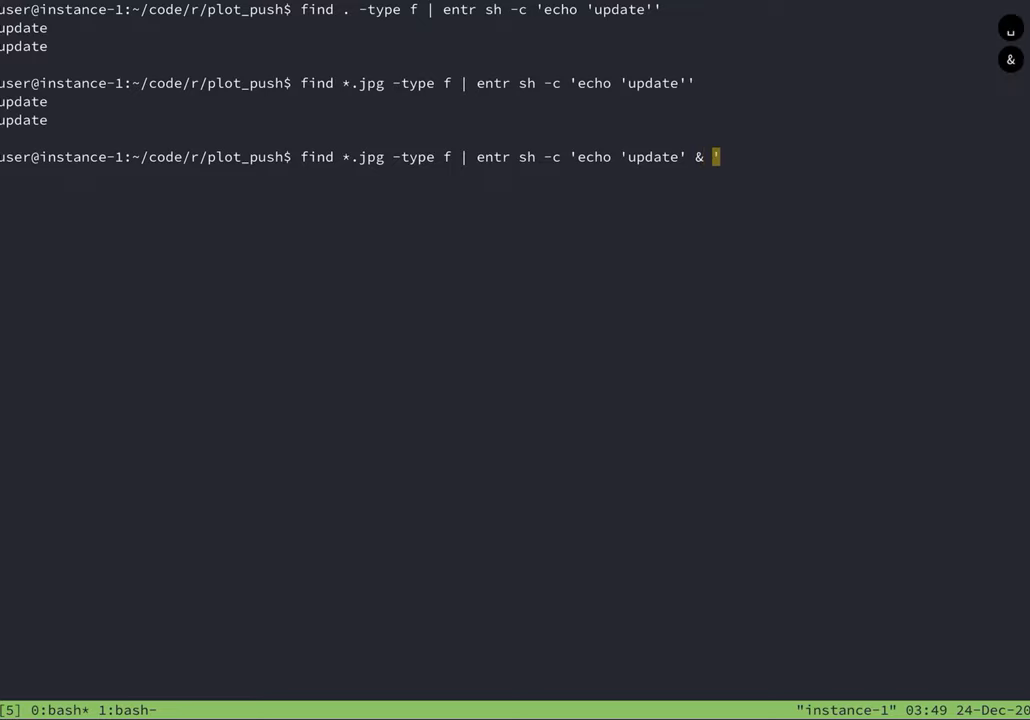
{"action": "type", "text": "gsu"}
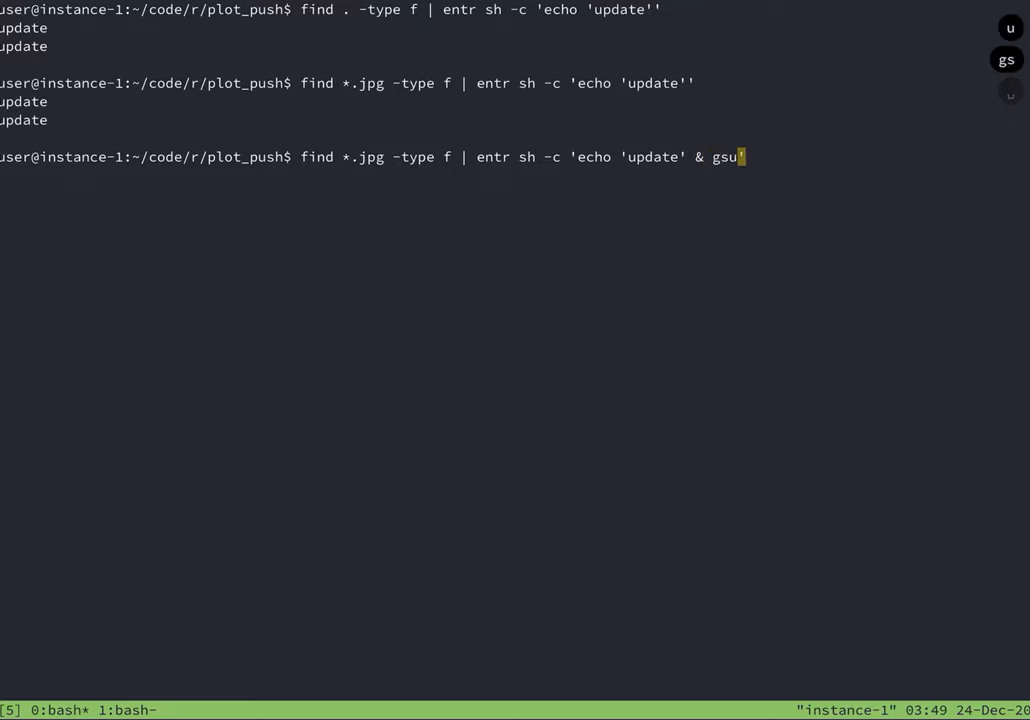
{"action": "type", "text": "til cp"}
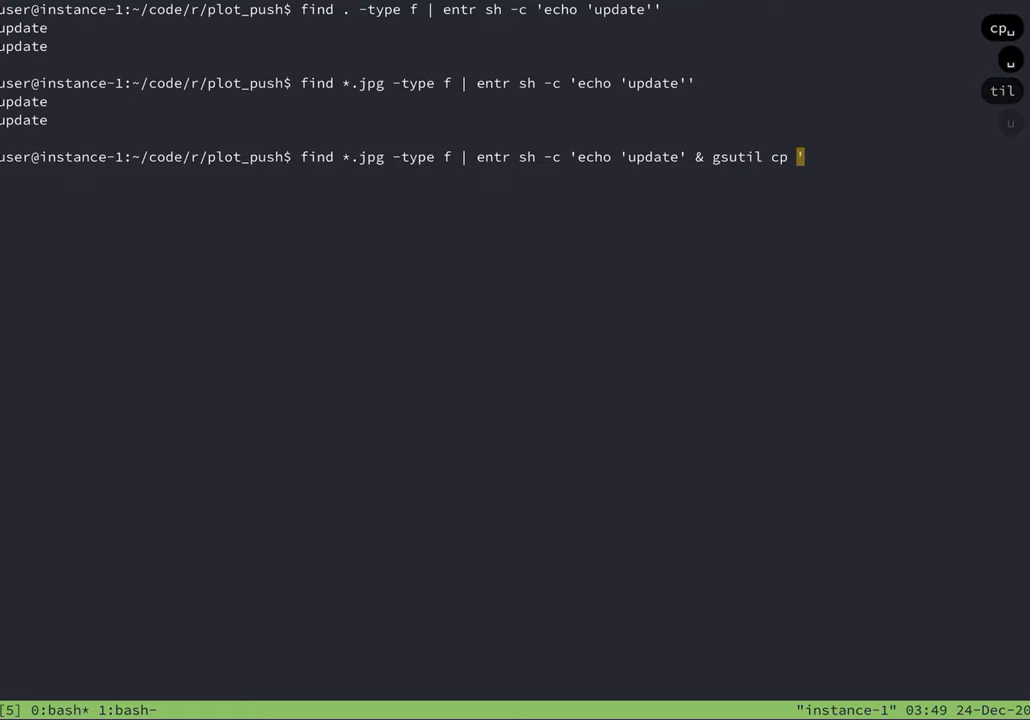
{"action": "type", "text": "plo'"}
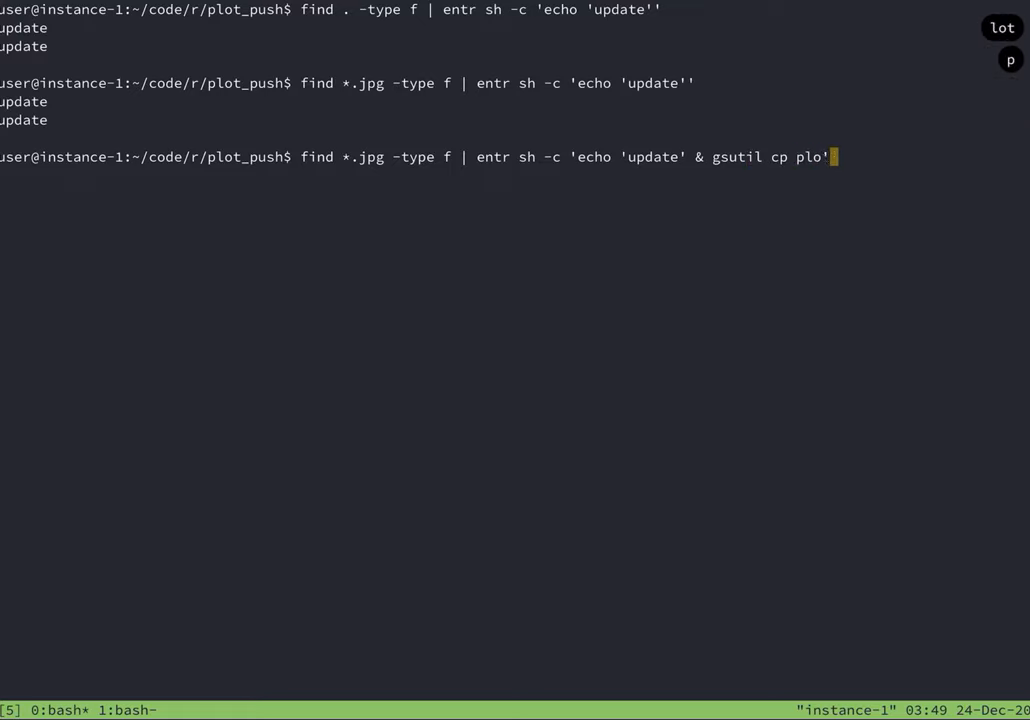
{"action": "type", "text": "t.jpg"}
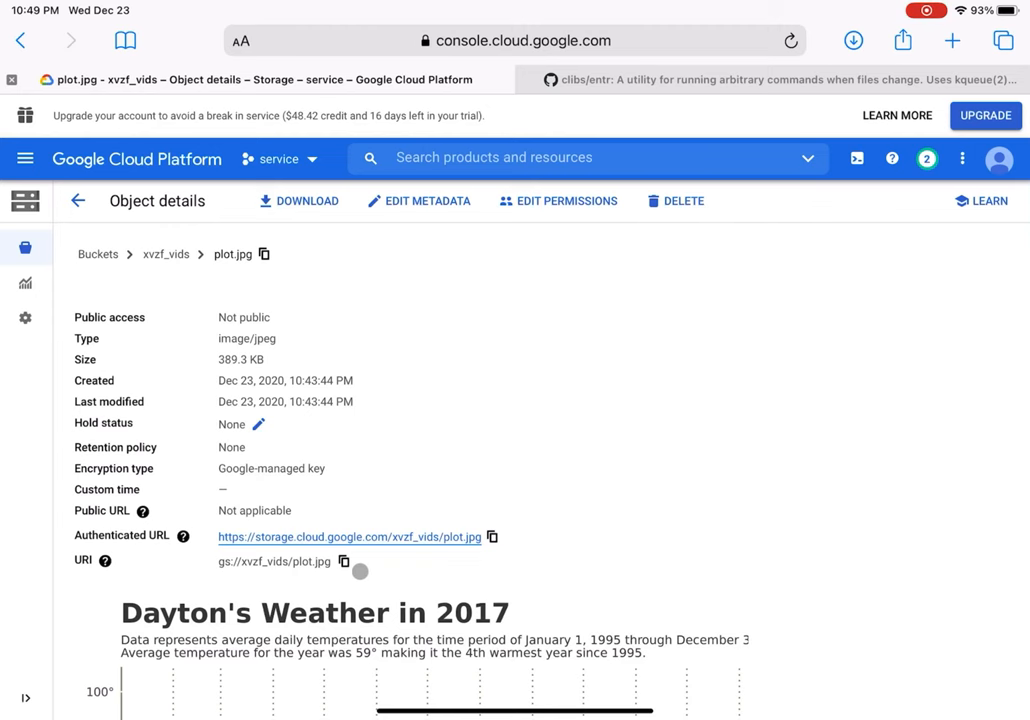
Paste gs://xvzf_vids/plot.jpg into the command, run it, and reload to see the 10:49 PM version.
{"action": "left_click", "coordinate": [344, 561]}
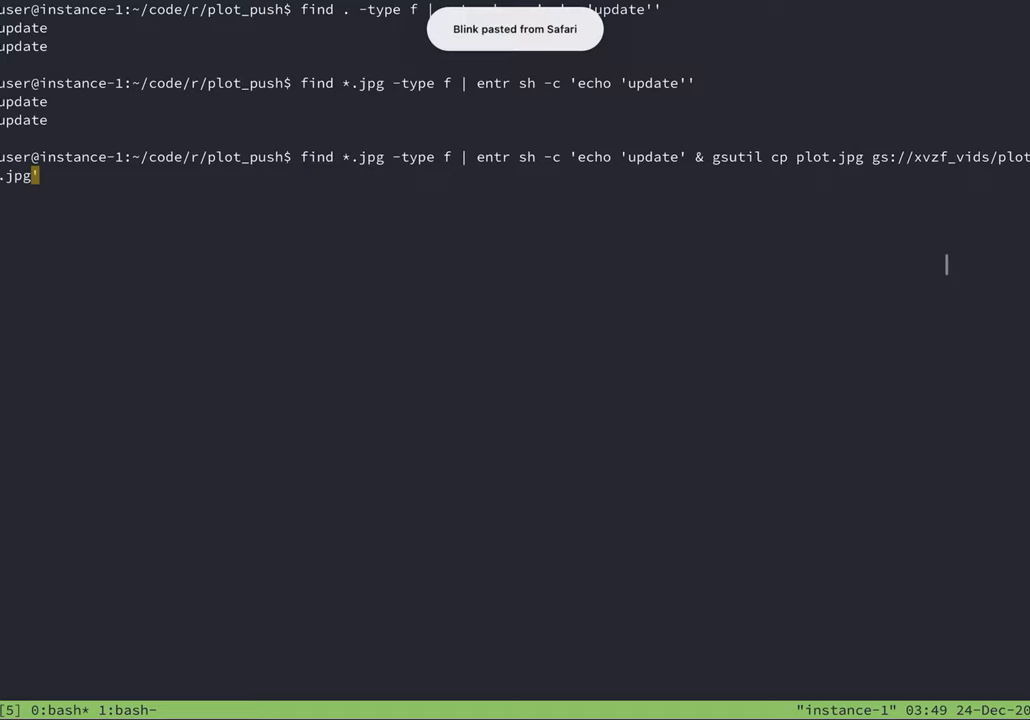
{"action": "key", "text": "Return"}
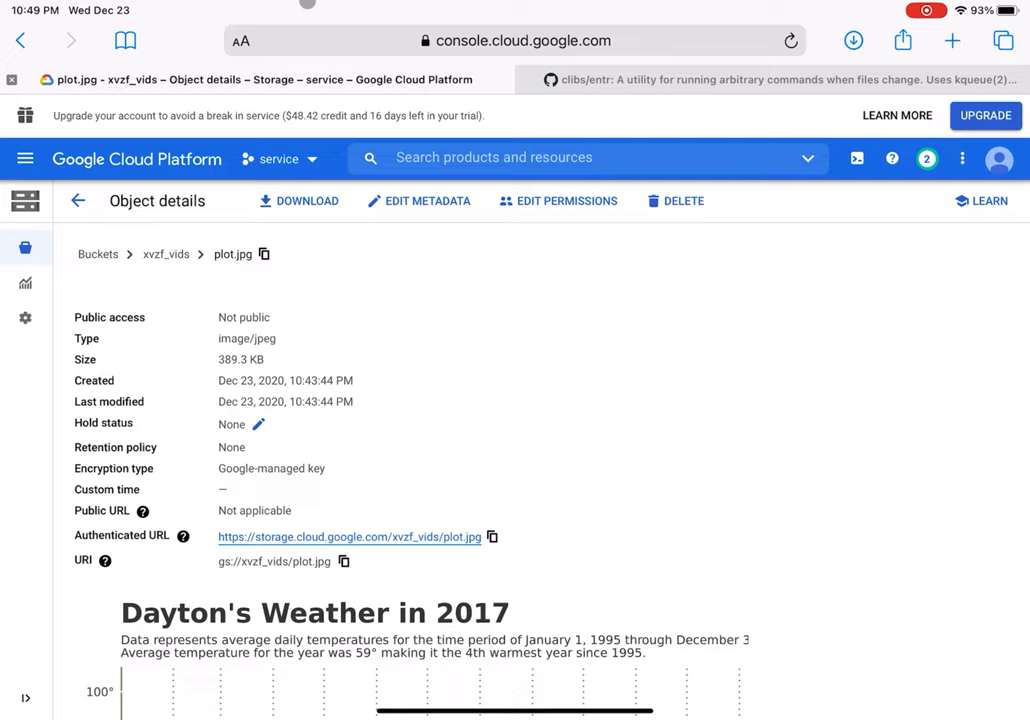
{"action": "left_click", "coordinate": [790, 40]}
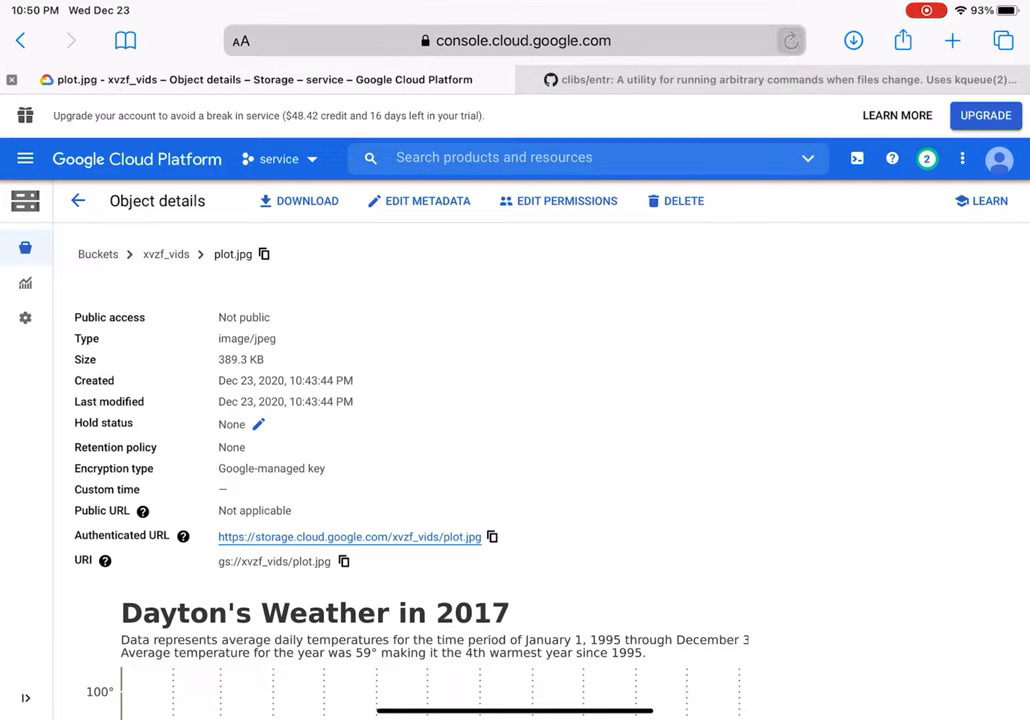
{"action": "left_click", "coordinate": [790, 40]}
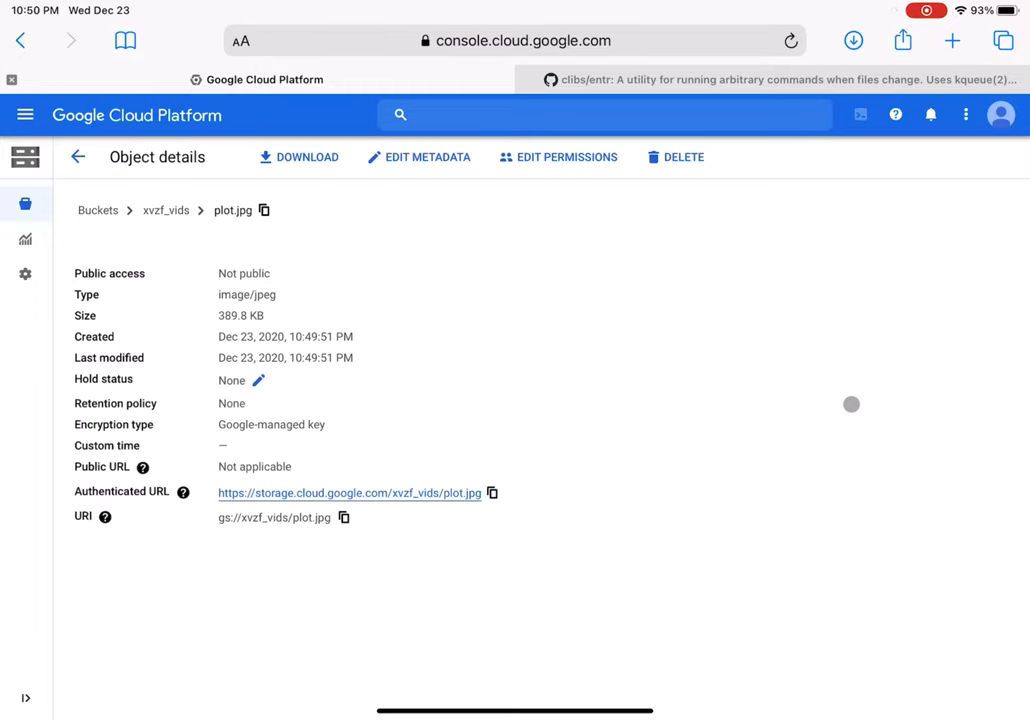
{"action": "scroll", "scroll_direction": "down", "scroll_amount": 3}
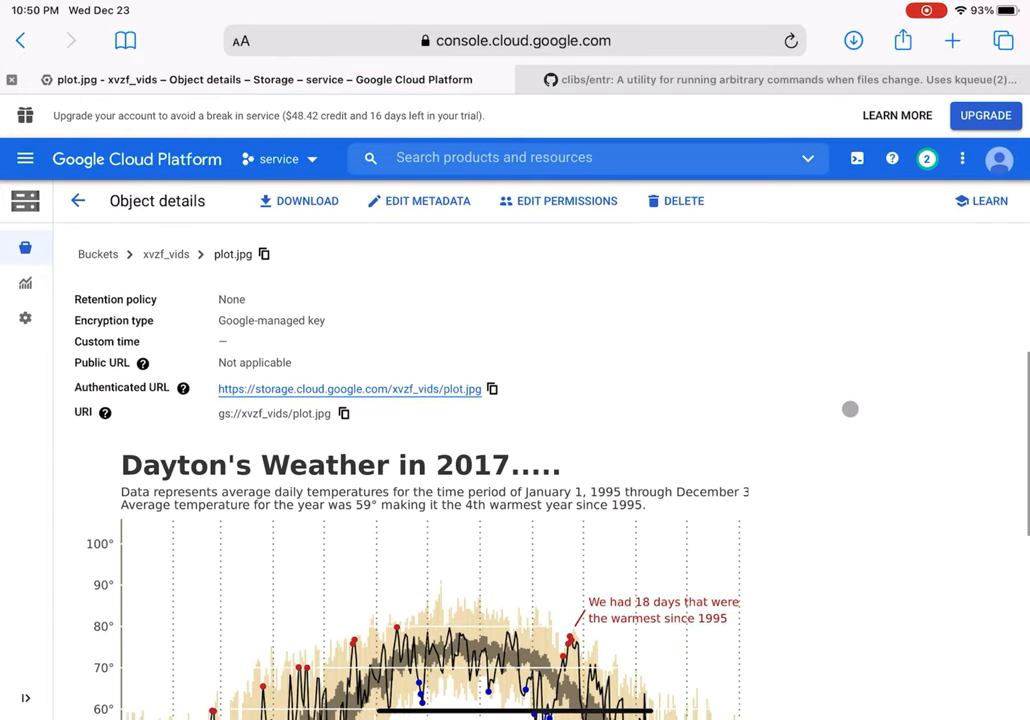
{"action": "scroll", "scroll_direction": "down", "scroll_amount": 3}
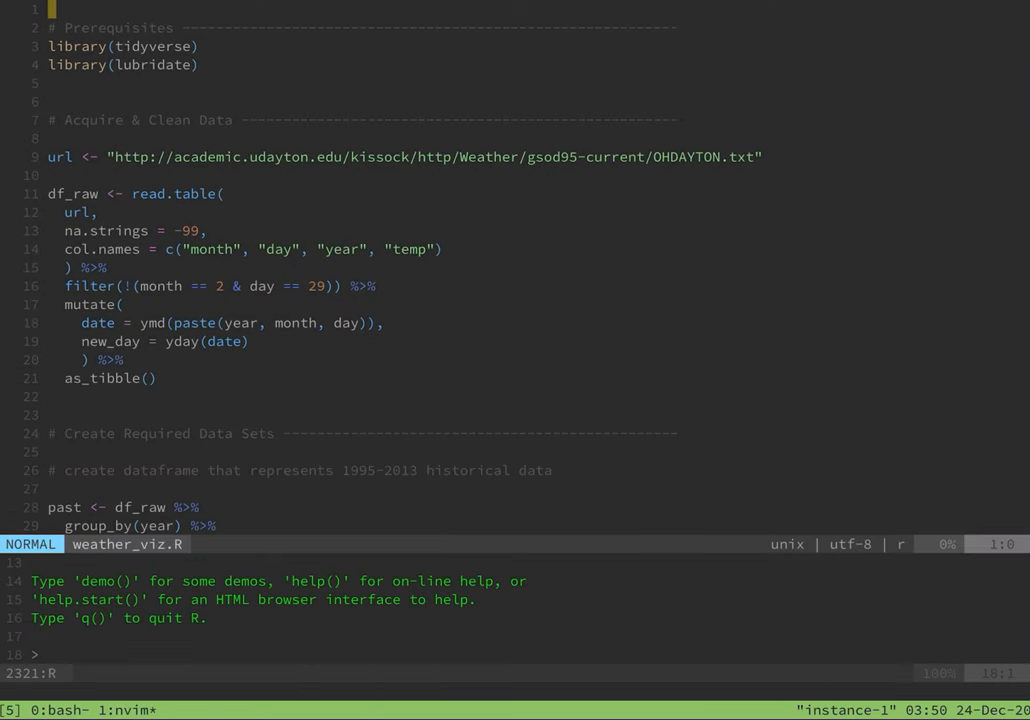
In weather_viz.R, strip the trailing dots from the ggtitle and add width = 9 to ggsave.
{"action": "type", "text": "/Day"}
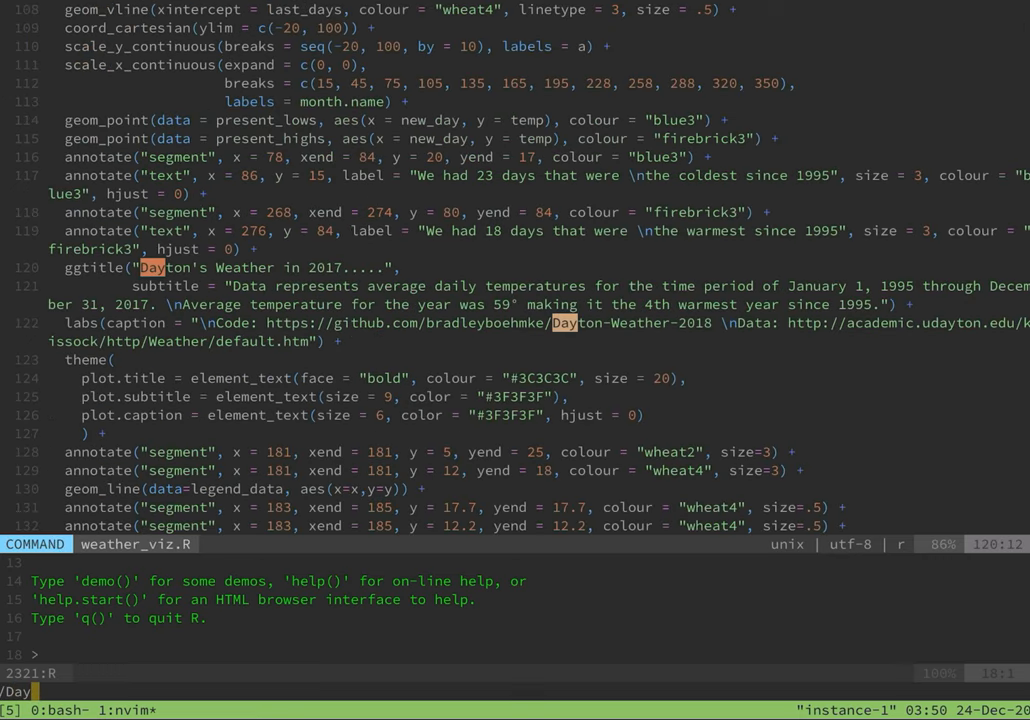
{"action": "key", "text": "i"}
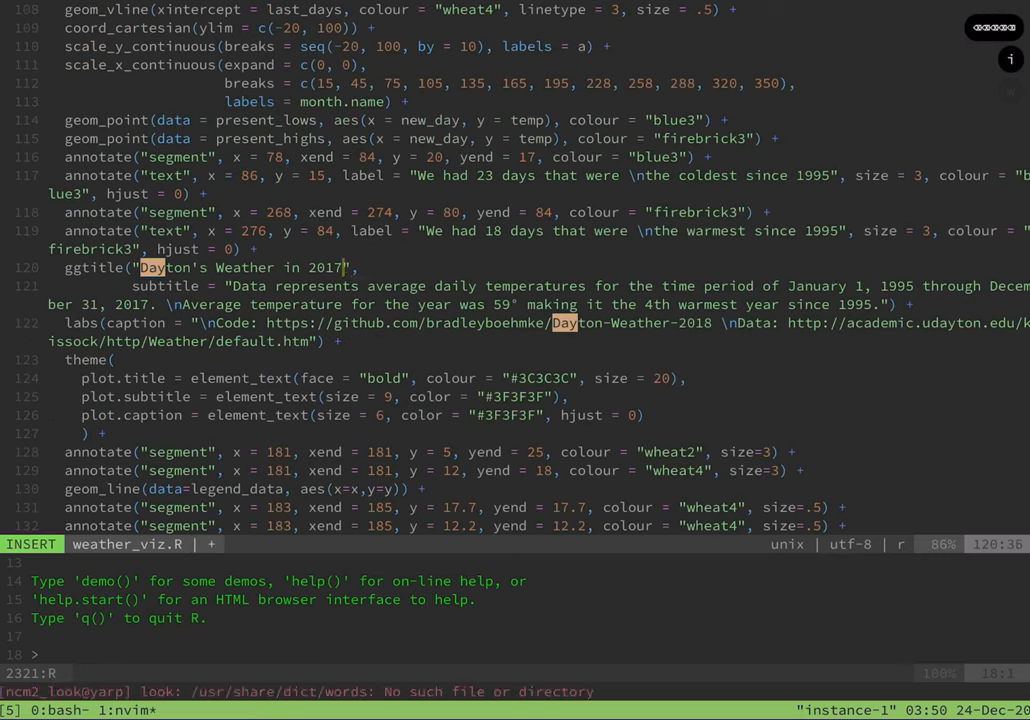
{"action": "key", "text": "Escape"}
{"action": "type", "text": "ggsave(filename = \"plot.jpg\", plot = p, width = "}
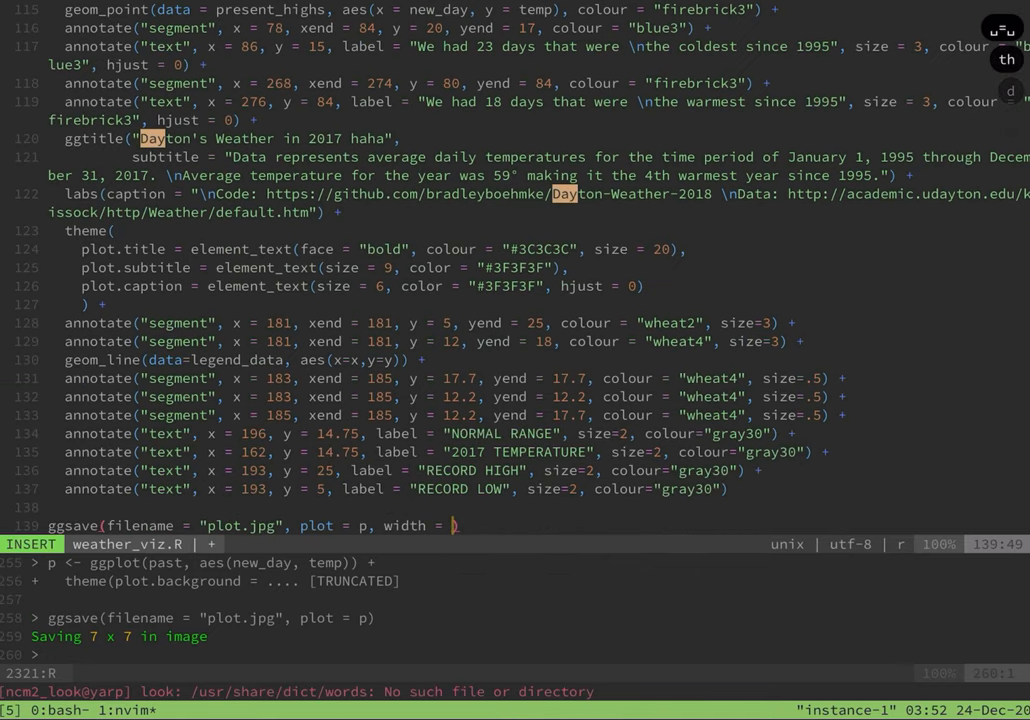
{"action": "type", "text": "9,"}
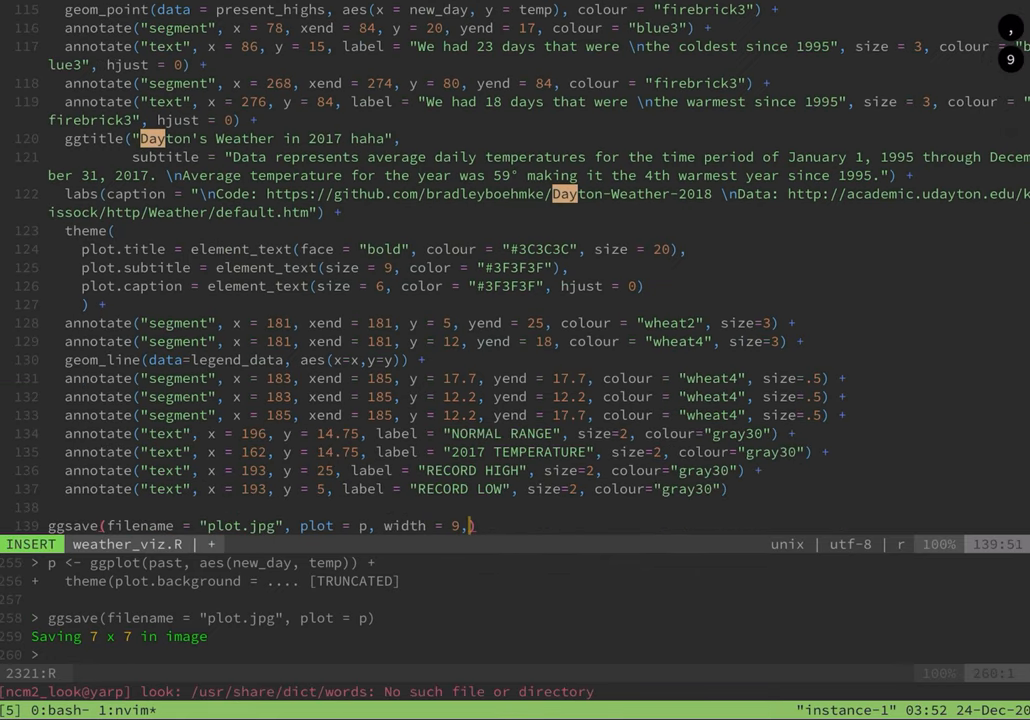
{"action": "key", "text": "Escape"}
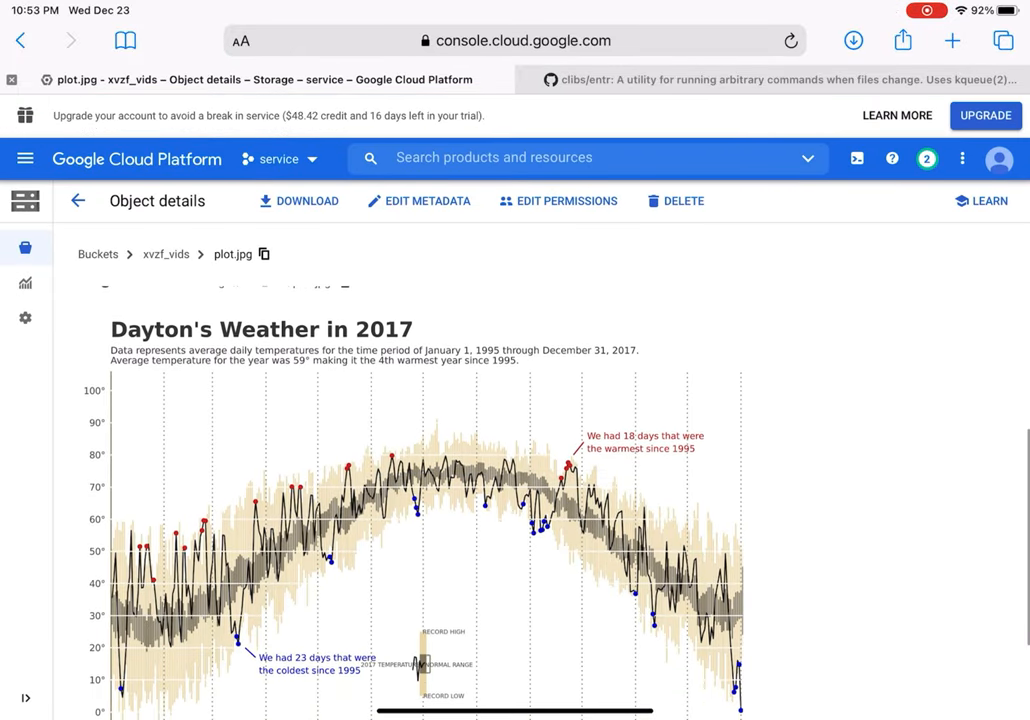
Scroll the plot.jpg details page down to the month labels and source caption.
{"action": "scroll", "scroll_direction": "down", "scroll_amount": 3}
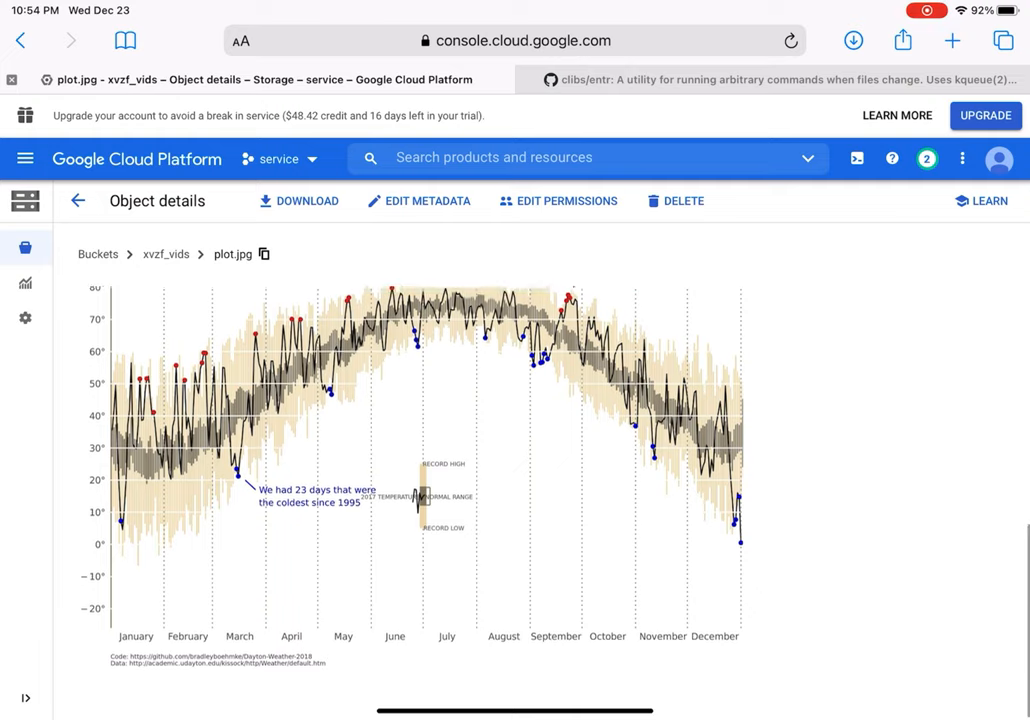
{"action": "scroll", "scroll_direction": "down", "scroll_amount": 3}
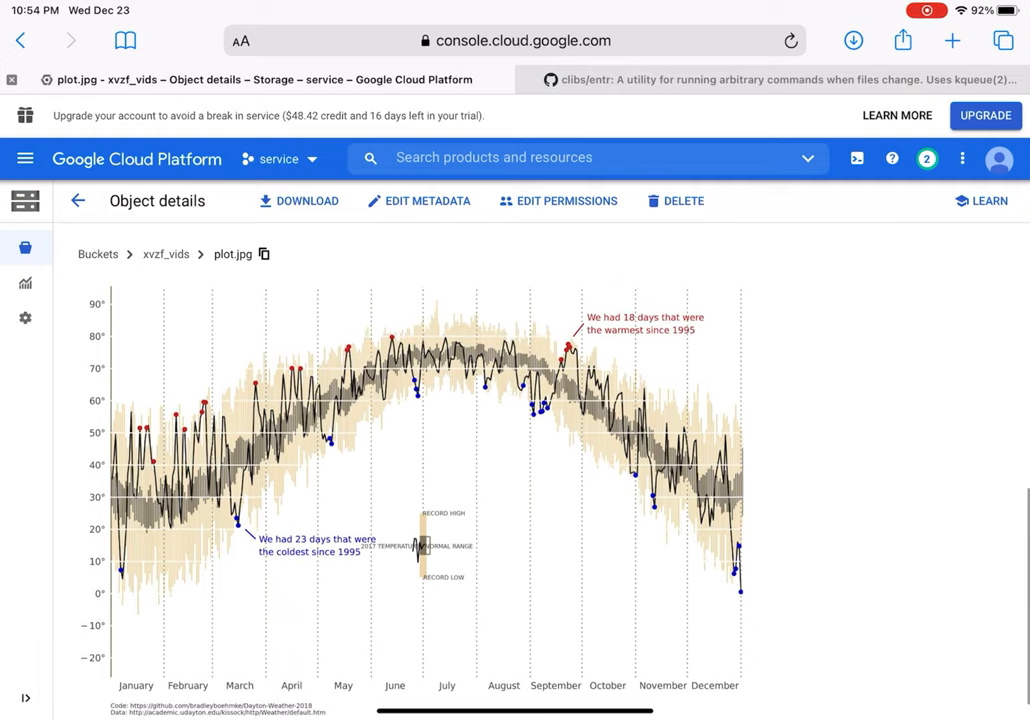